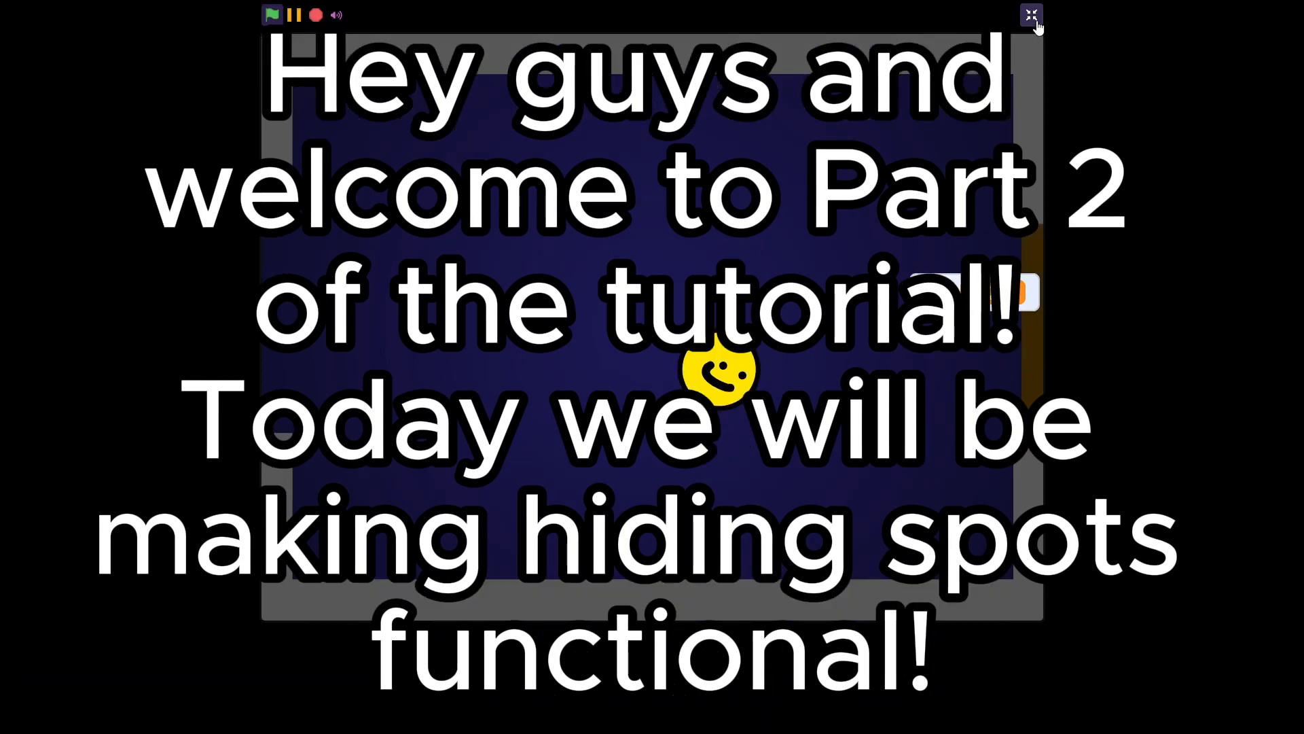
- Exit the full-screen stage to return to the editor with the Player sprite selected
{"action": "left_click", "coordinate": [1032, 15]}
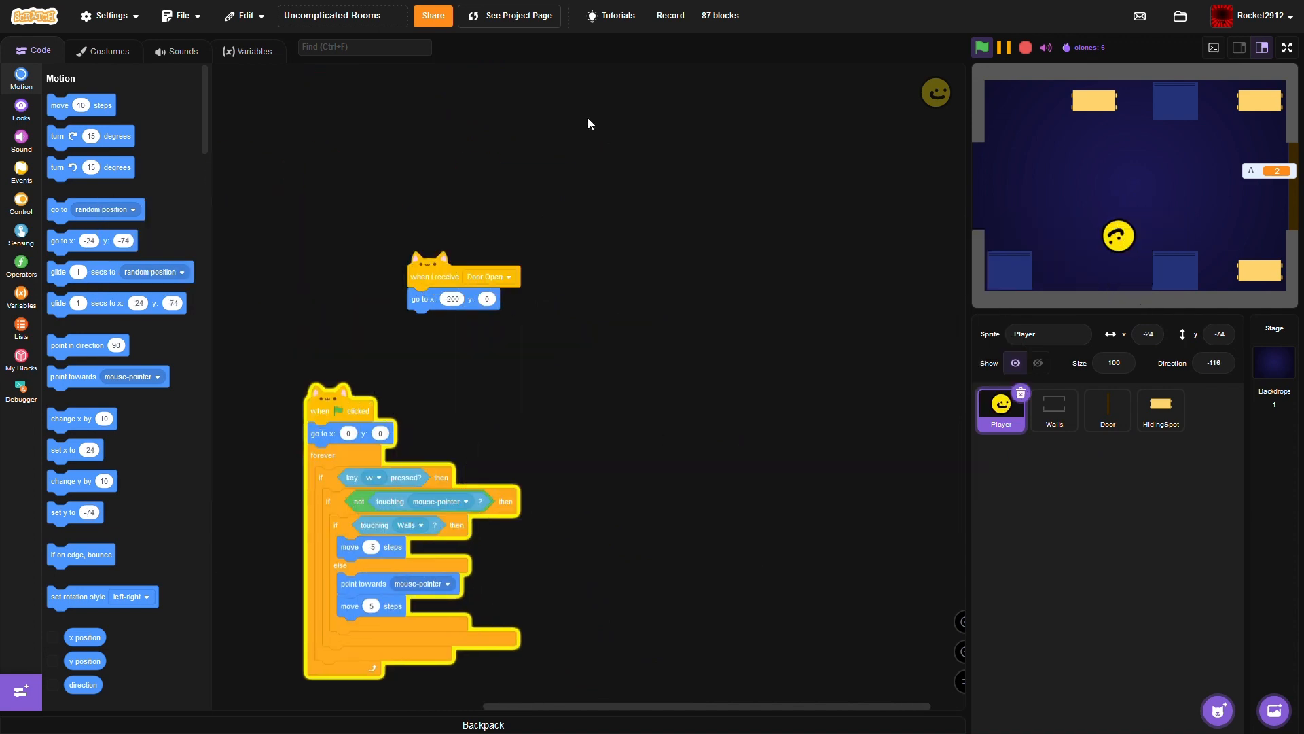
{"action": "mouse_move", "coordinate": [440, 106]}
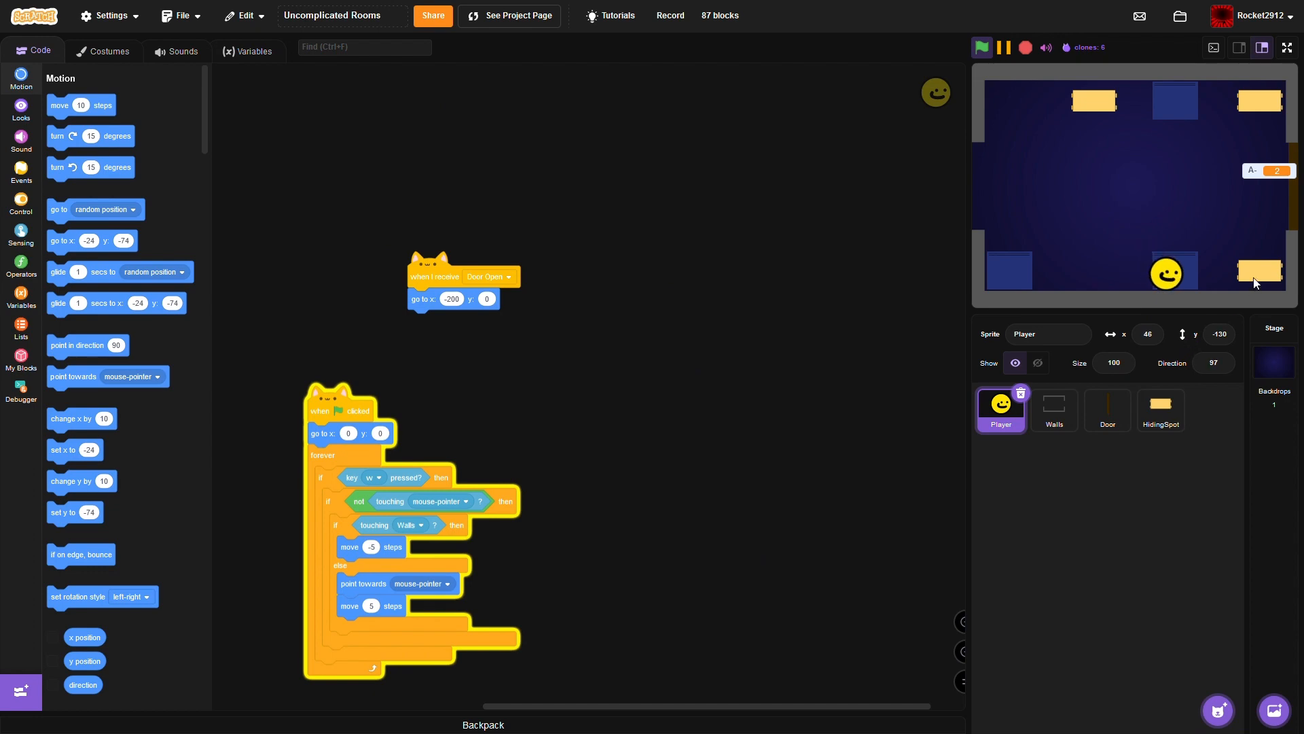
- Add 'point in direction -90' for HidingSpot clones 5–8 and test it on the full-screen stage
{"action": "left_click", "coordinate": [1158, 409]}
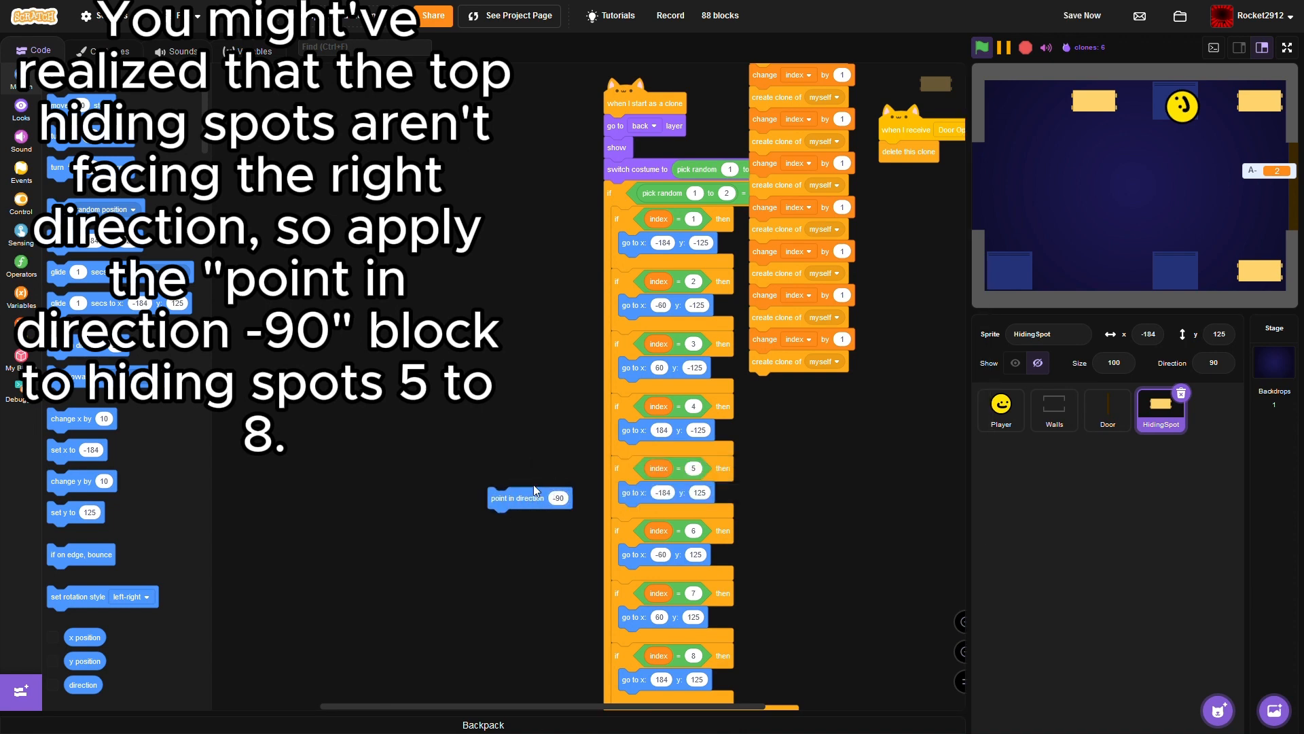
{"action": "left_click", "coordinate": [1286, 46]}
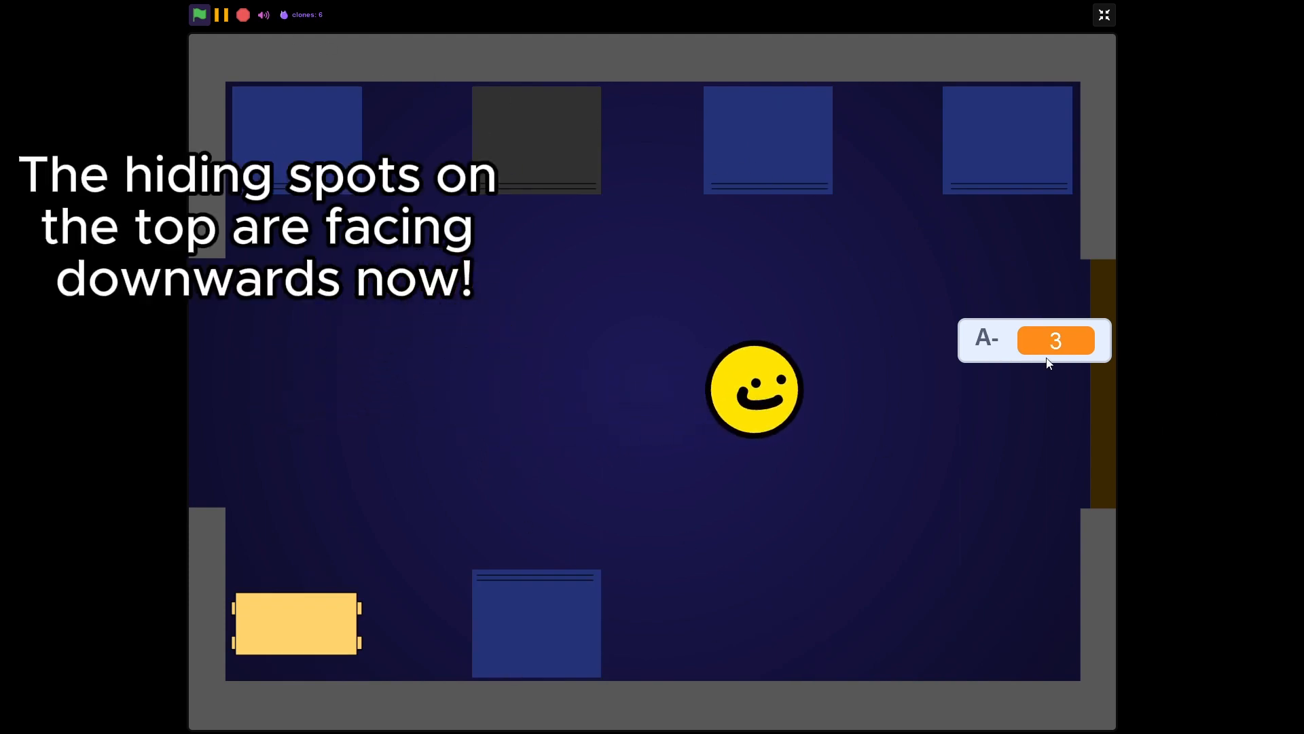
{"action": "left_click", "coordinate": [1103, 13]}
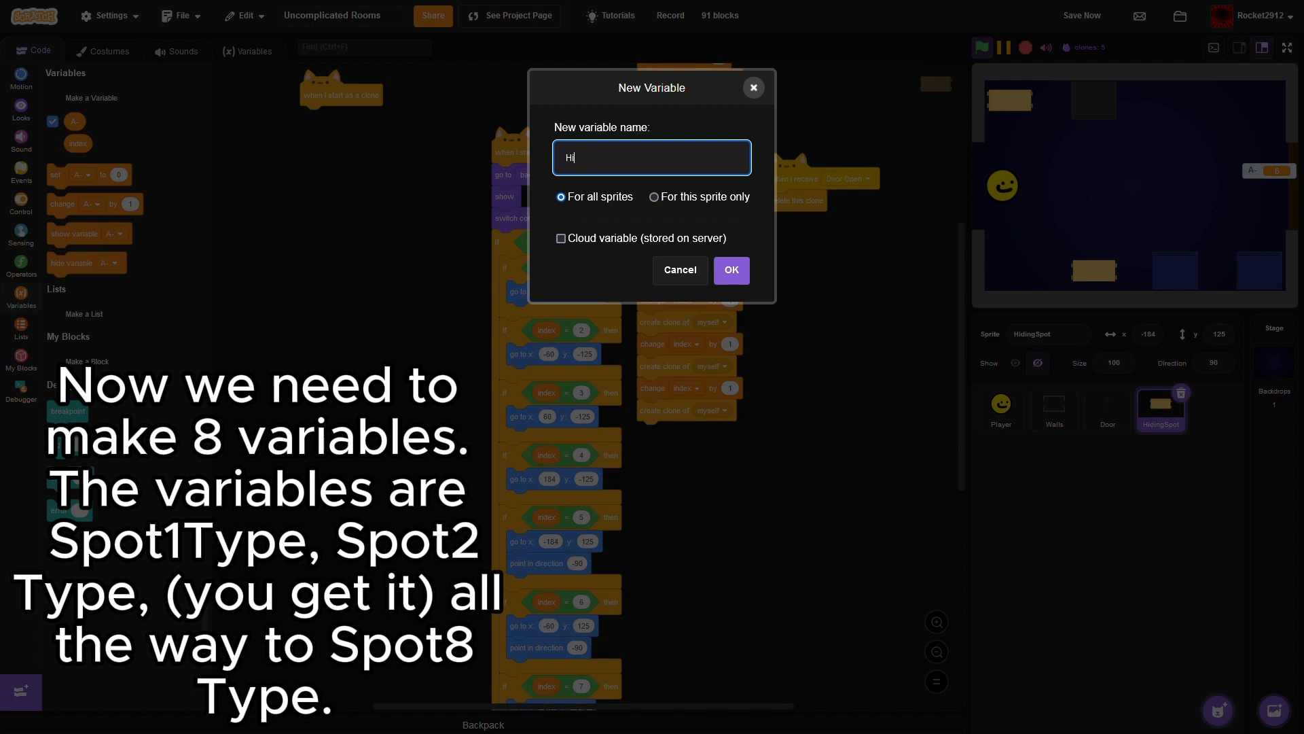
- Create the Hiding variable and the global SpotType variables, starting with Spot1Type
{"action": "left_click", "coordinate": [730, 269]}
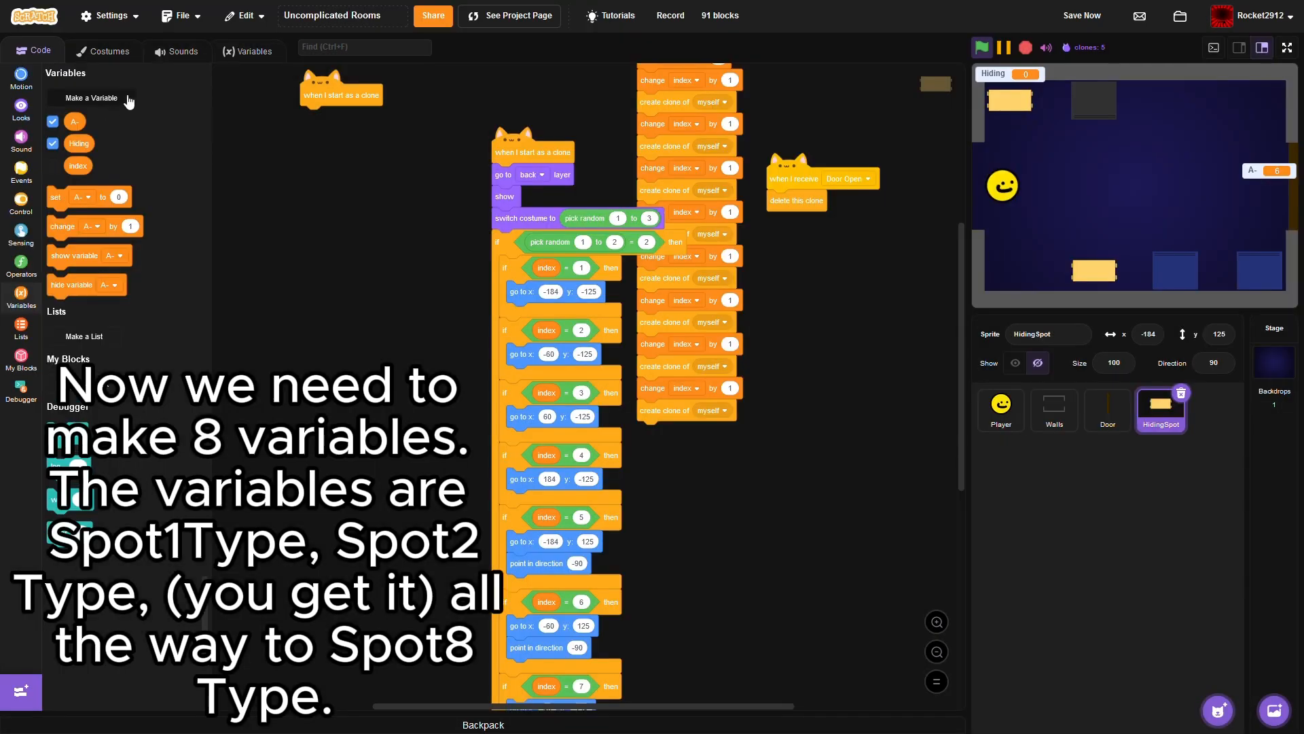
{"action": "left_click", "coordinate": [91, 98]}
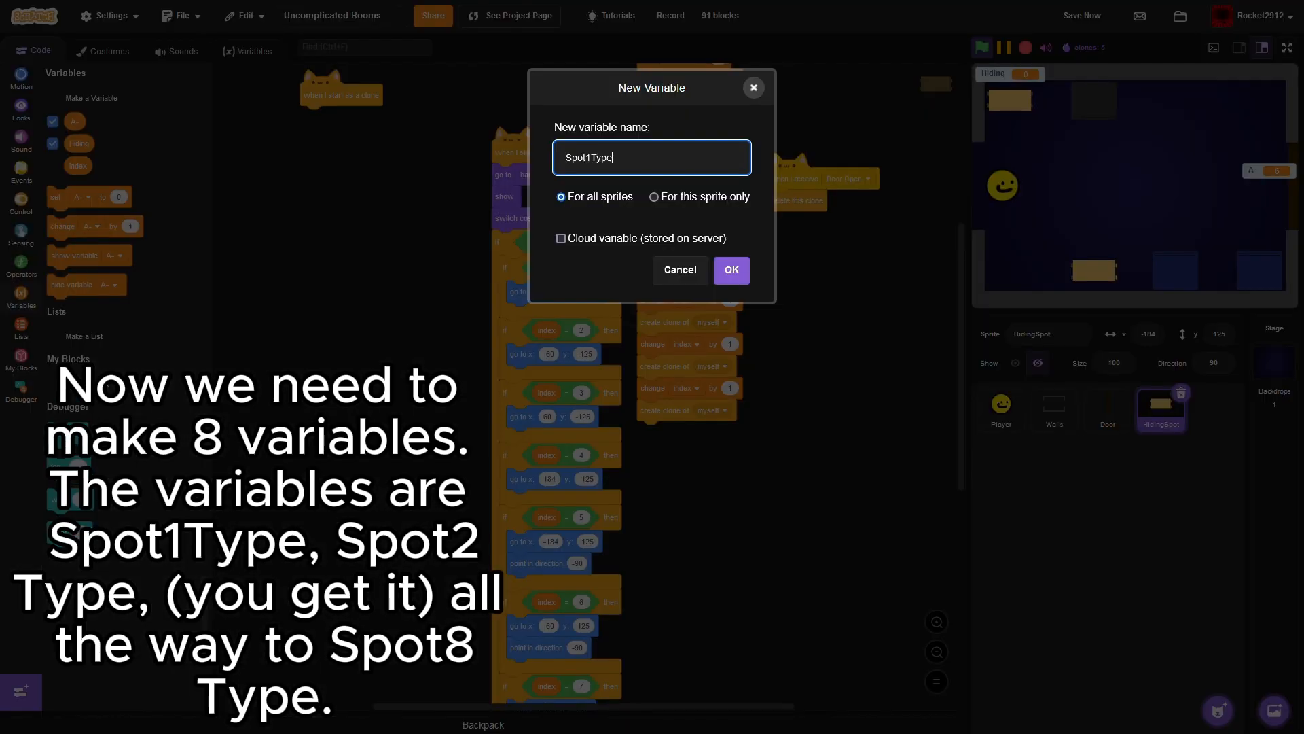
{"action": "left_click", "coordinate": [730, 269]}
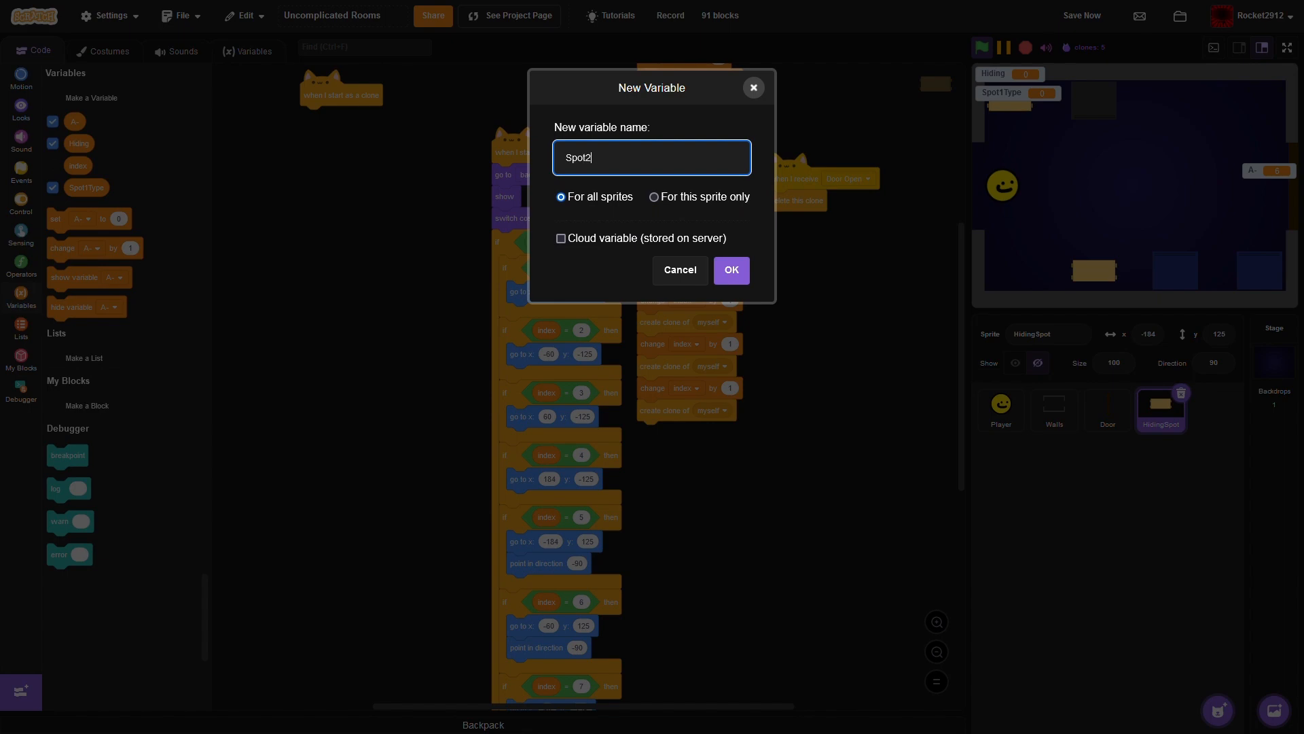
{"action": "left_click", "coordinate": [731, 269]}
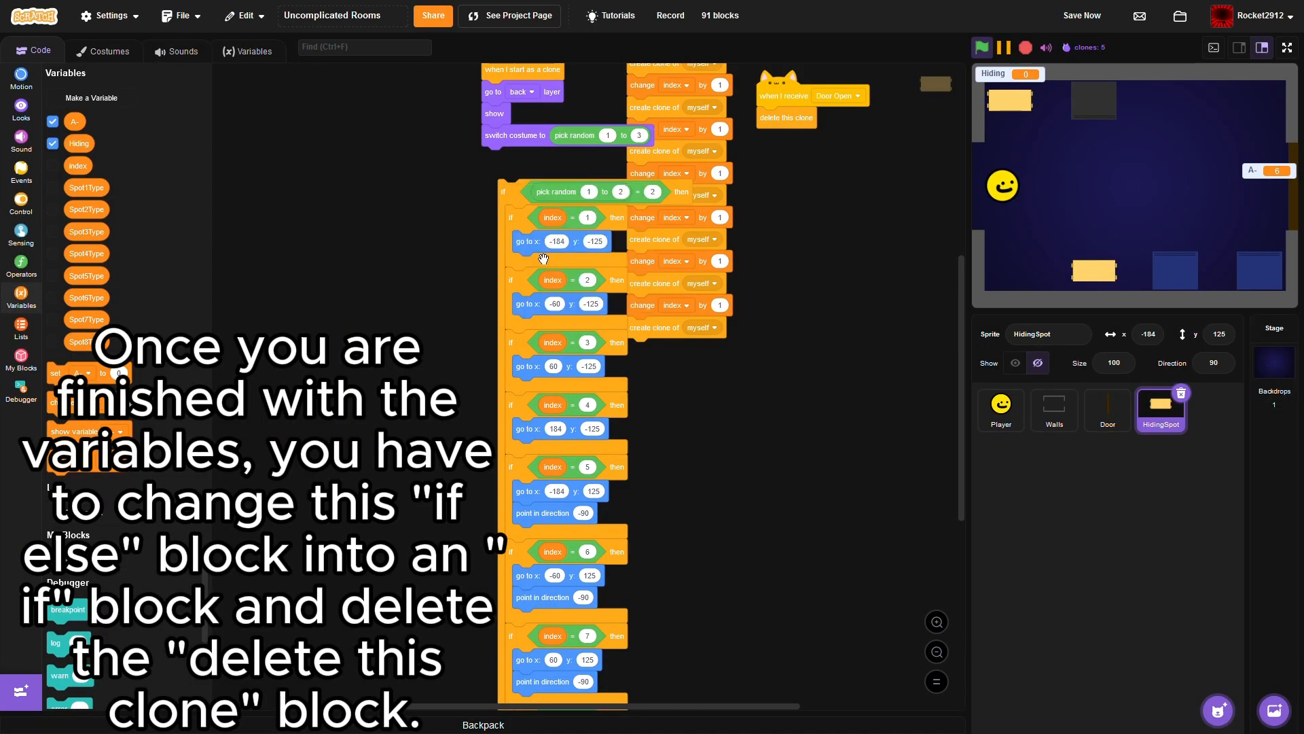
- Move the eight index 'if' checks out of the if-else and reattach them under 'switch costume'
{"action": "scroll", "scroll_direction": "down", "scroll_amount": 3}
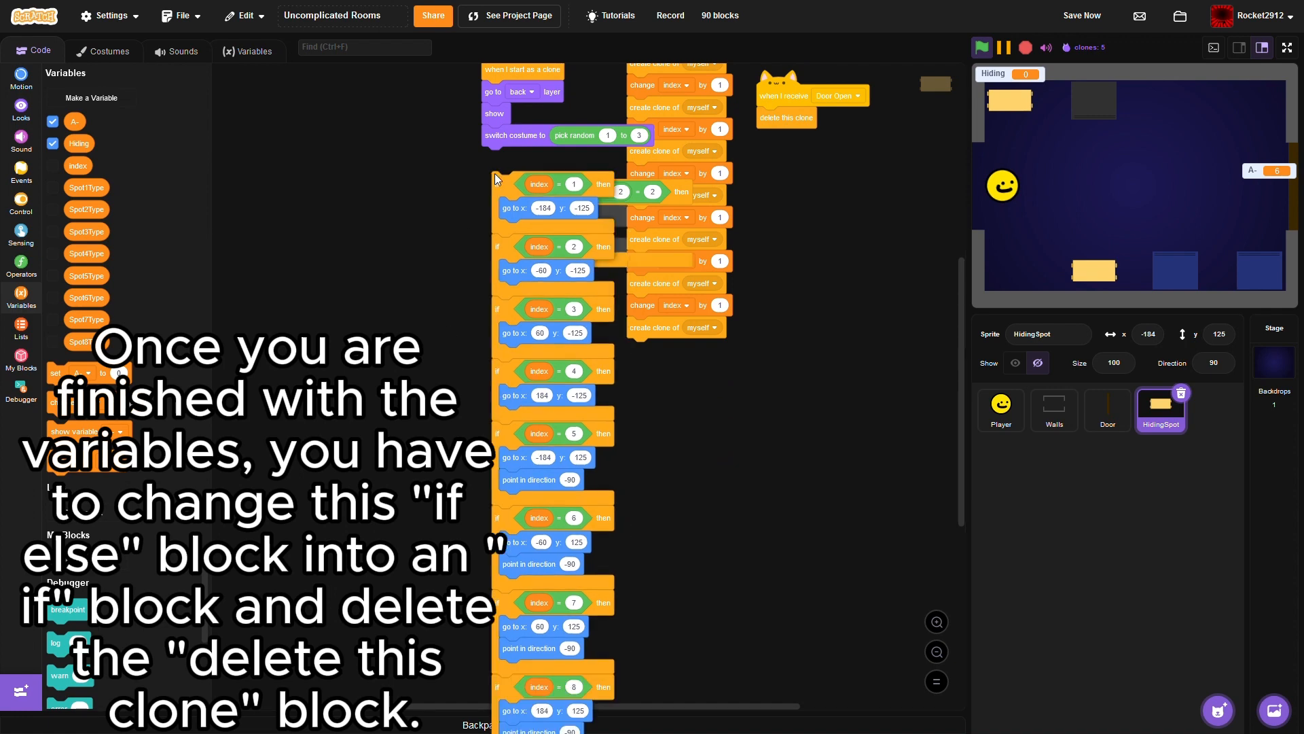
{"action": "scroll", "scroll_direction": "down", "scroll_amount": 3}
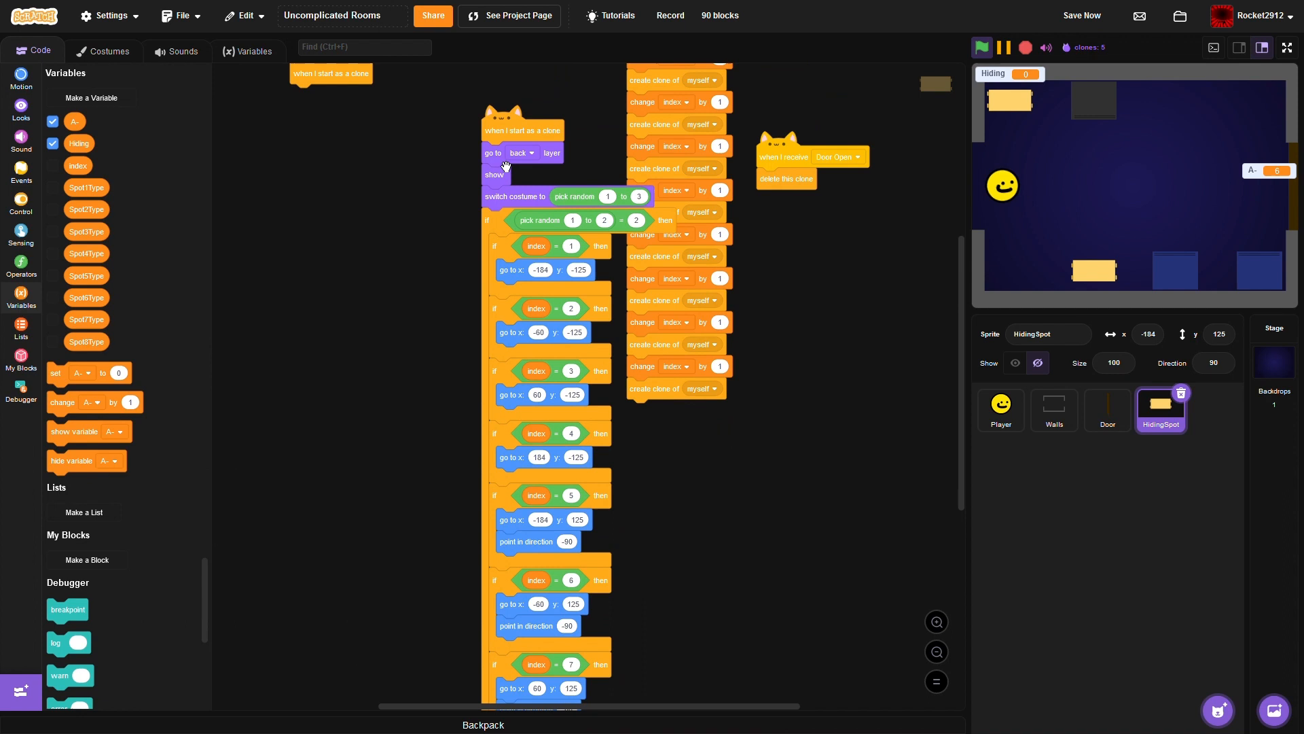
{"action": "mouse_move", "coordinate": [385, 306]}
{"action": "type", "text": "sets"}
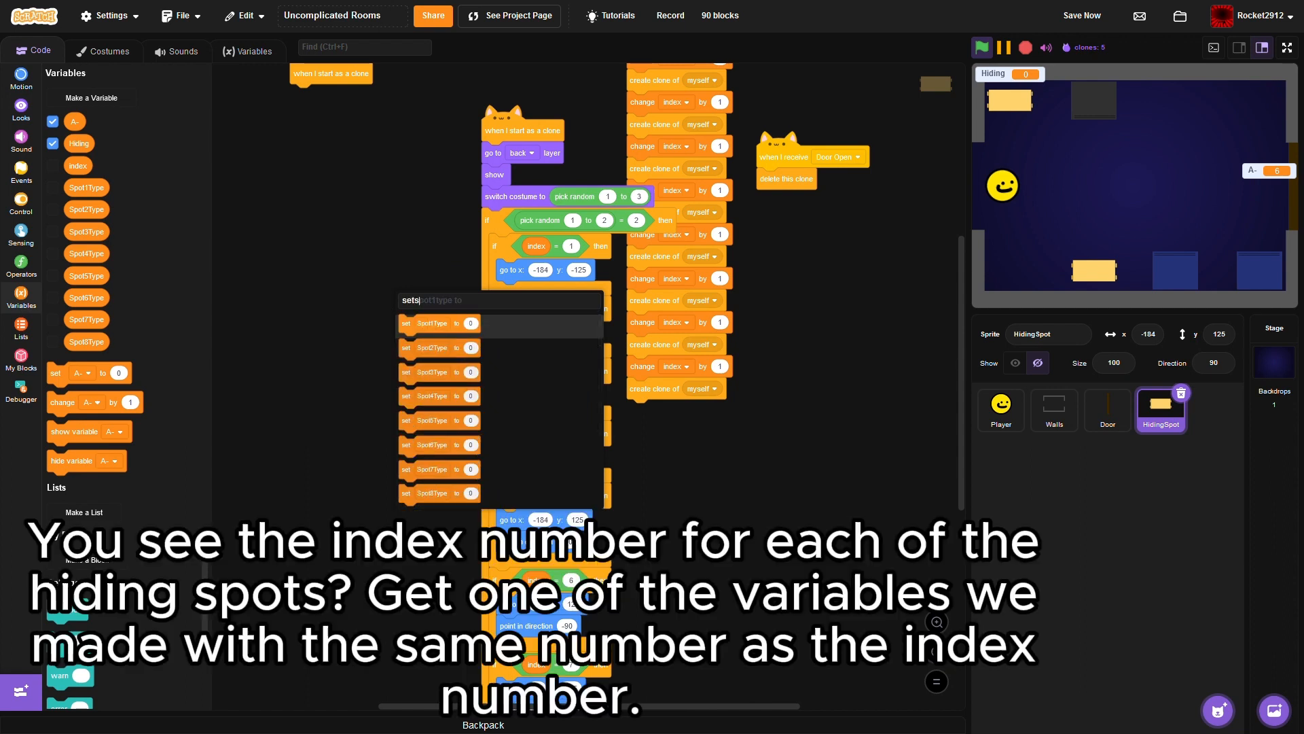
- Set Spot1Type and Spot2Type to costume number inside the first two index checks
{"action": "left_click", "coordinate": [439, 324]}
{"action": "type", "text": "s"}
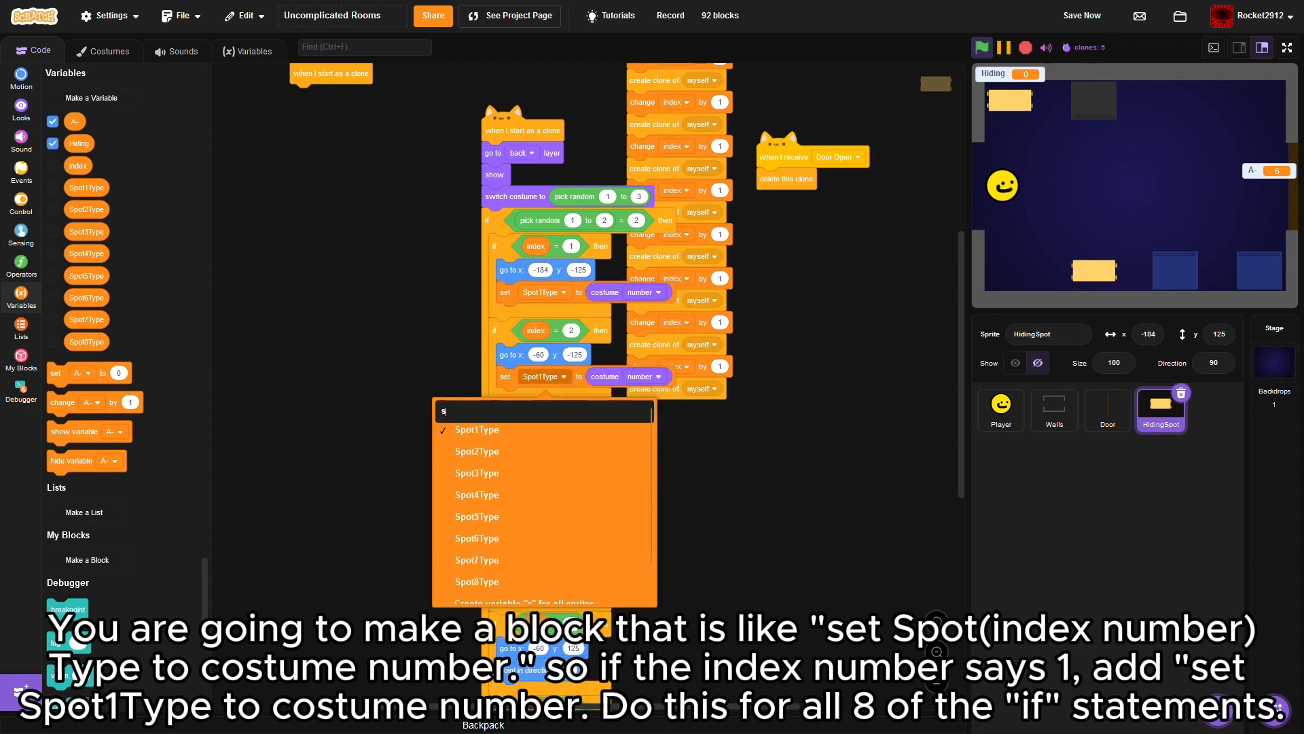
{"action": "left_click", "coordinate": [476, 451]}
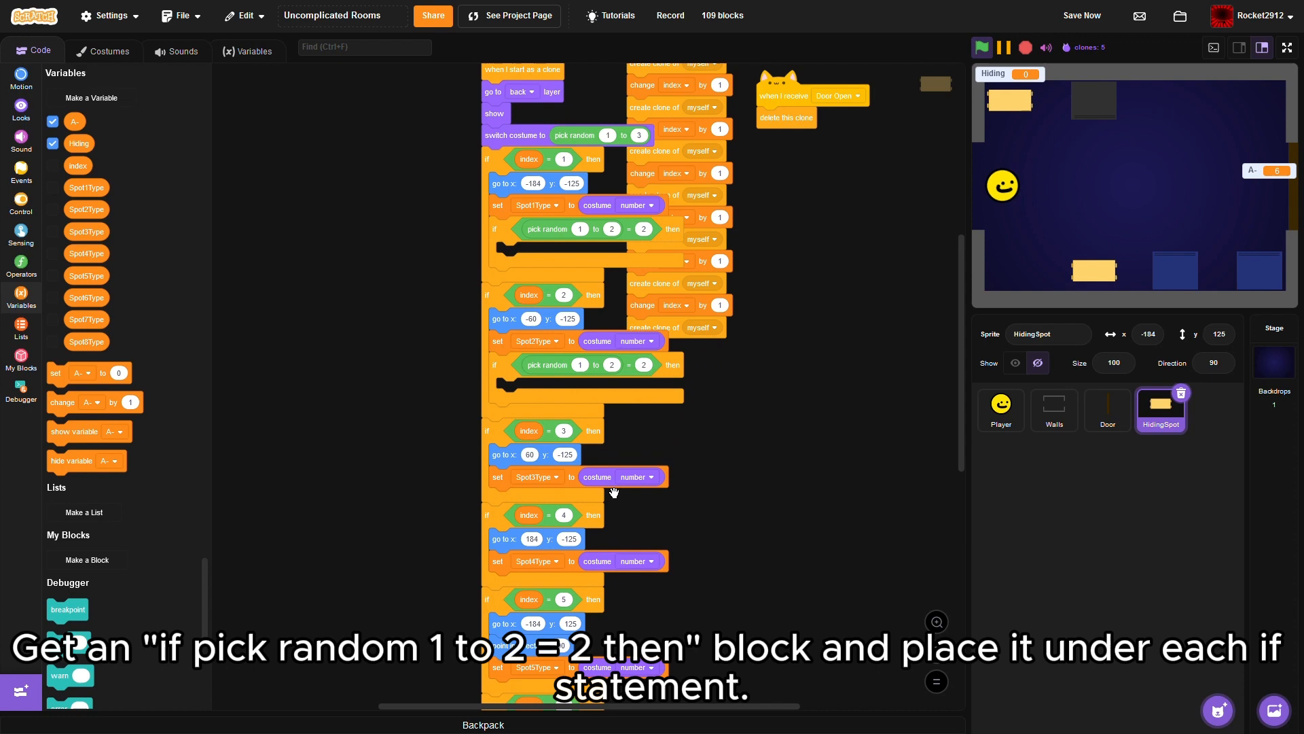
- Add 'set SpotNType to 0' and 'delete this clone' inside each random-pick check
{"action": "scroll", "scroll_direction": "down", "scroll_amount": 3}
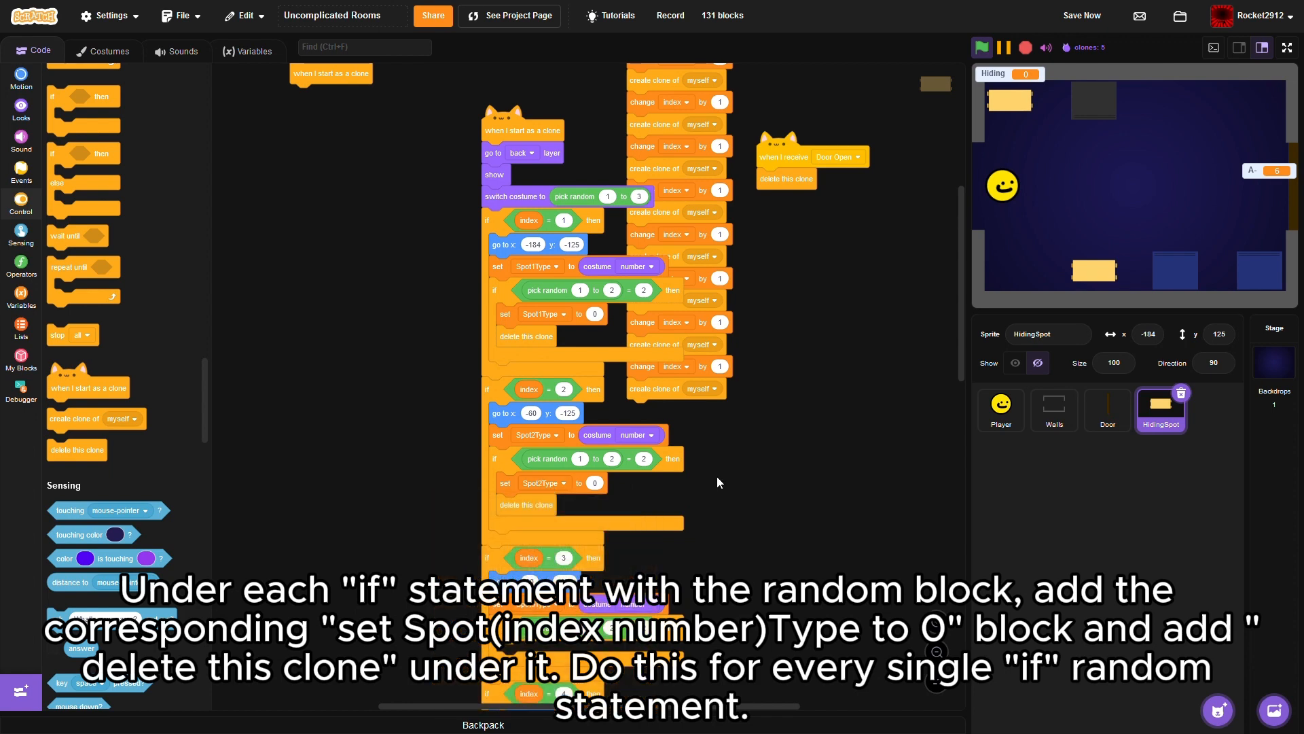
{"action": "scroll", "scroll_direction": "down", "scroll_amount": 3}
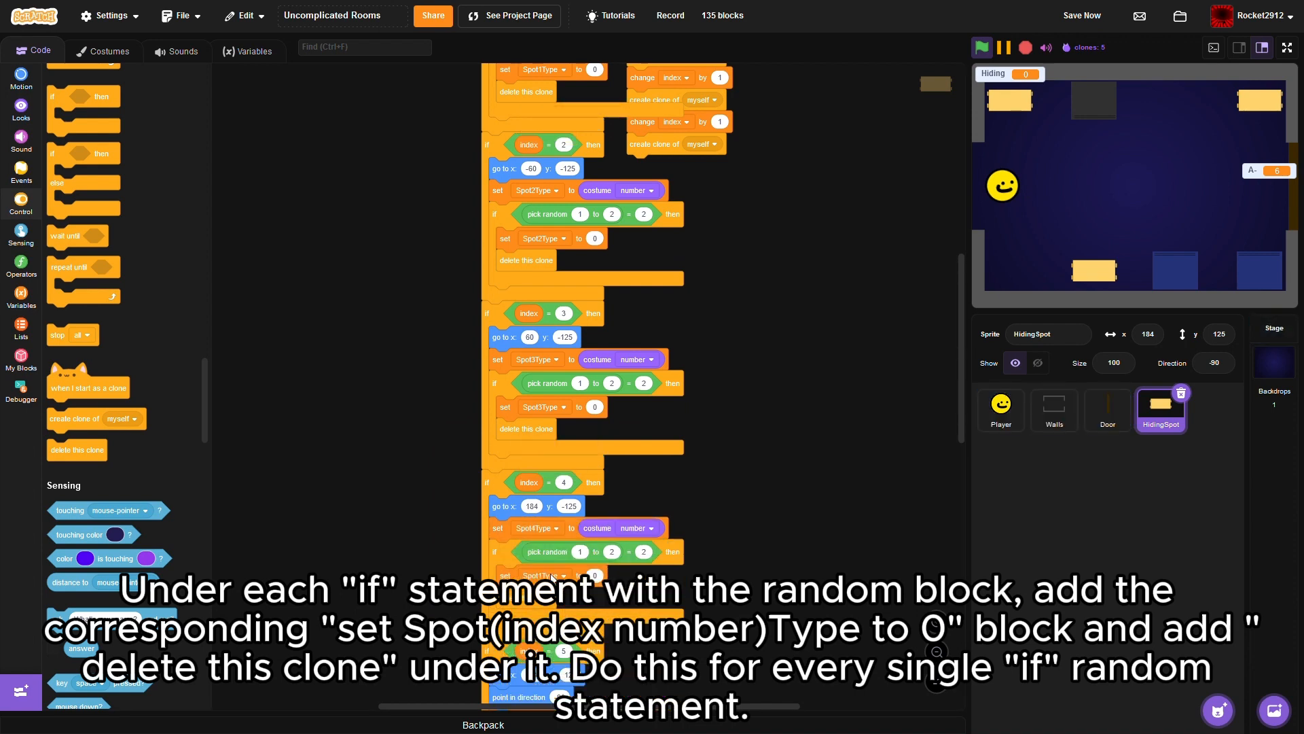
{"action": "scroll", "scroll_direction": "down", "scroll_amount": 3}
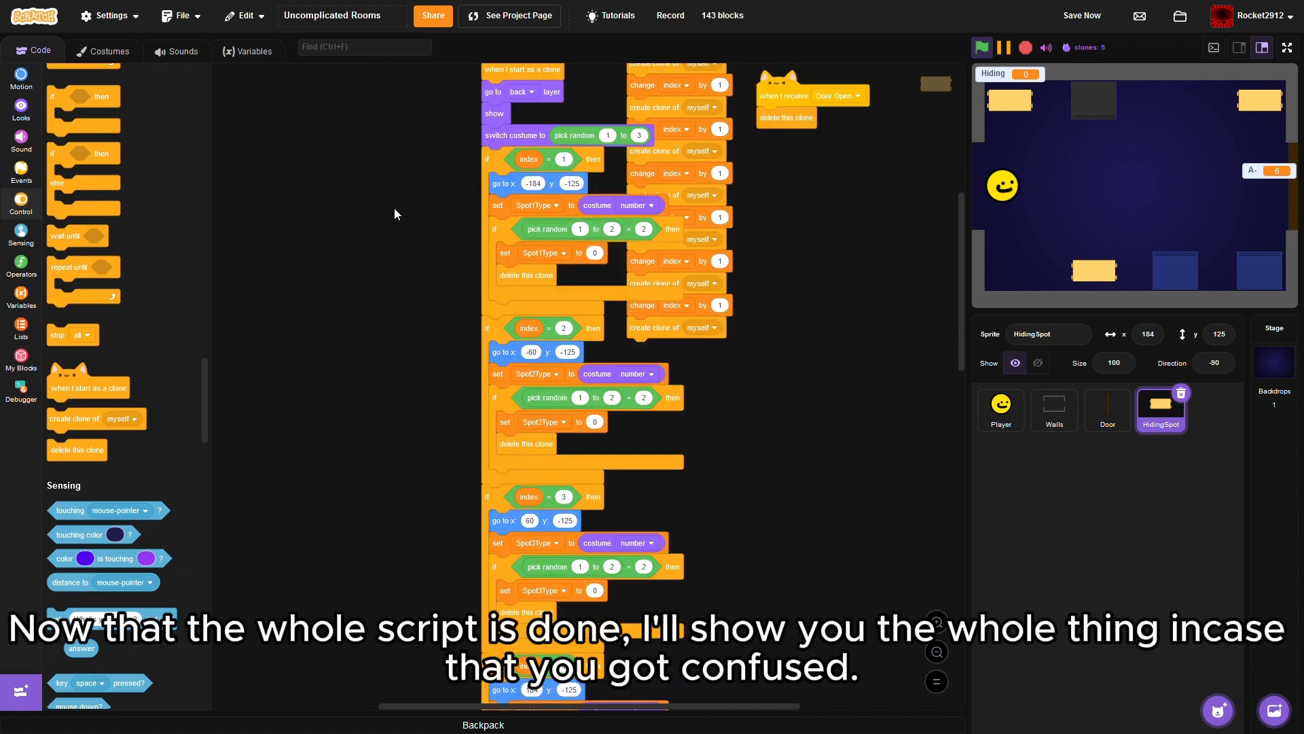
{"action": "scroll", "scroll_direction": "down", "scroll_amount": 3}
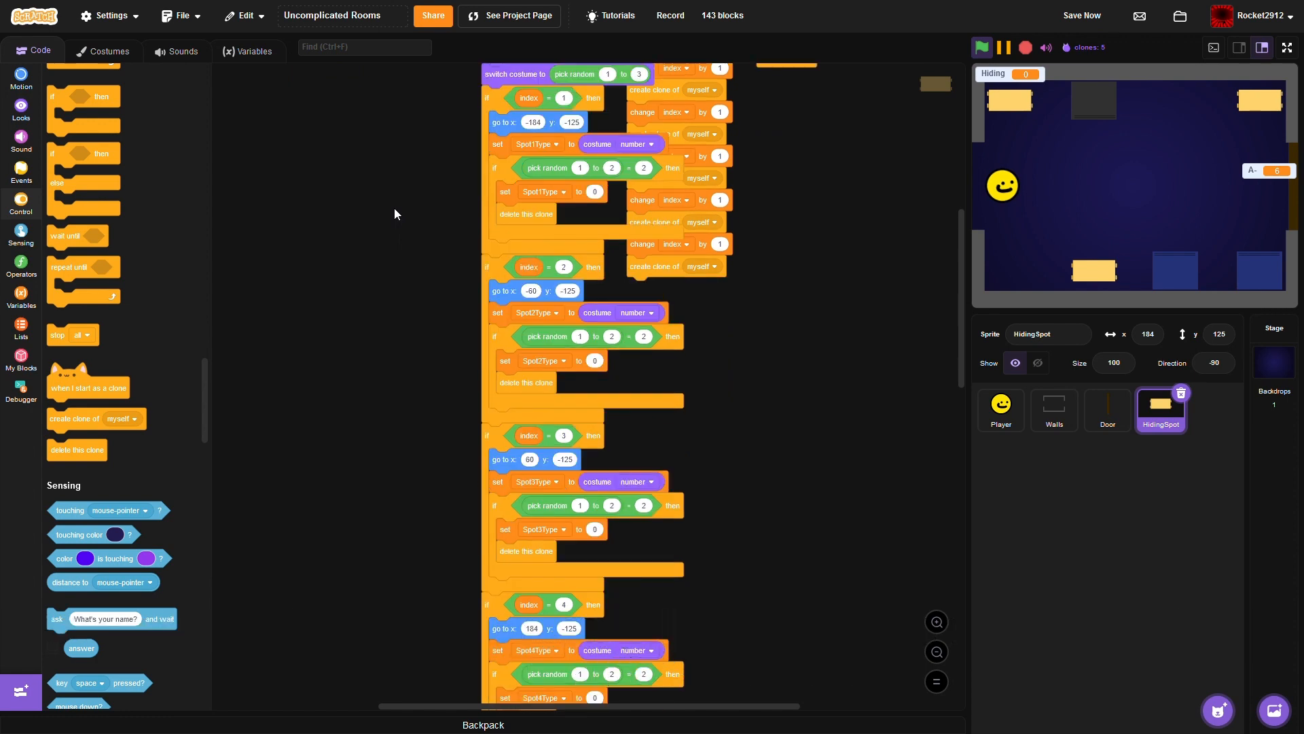
{"action": "scroll", "scroll_direction": "down", "scroll_amount": 3}
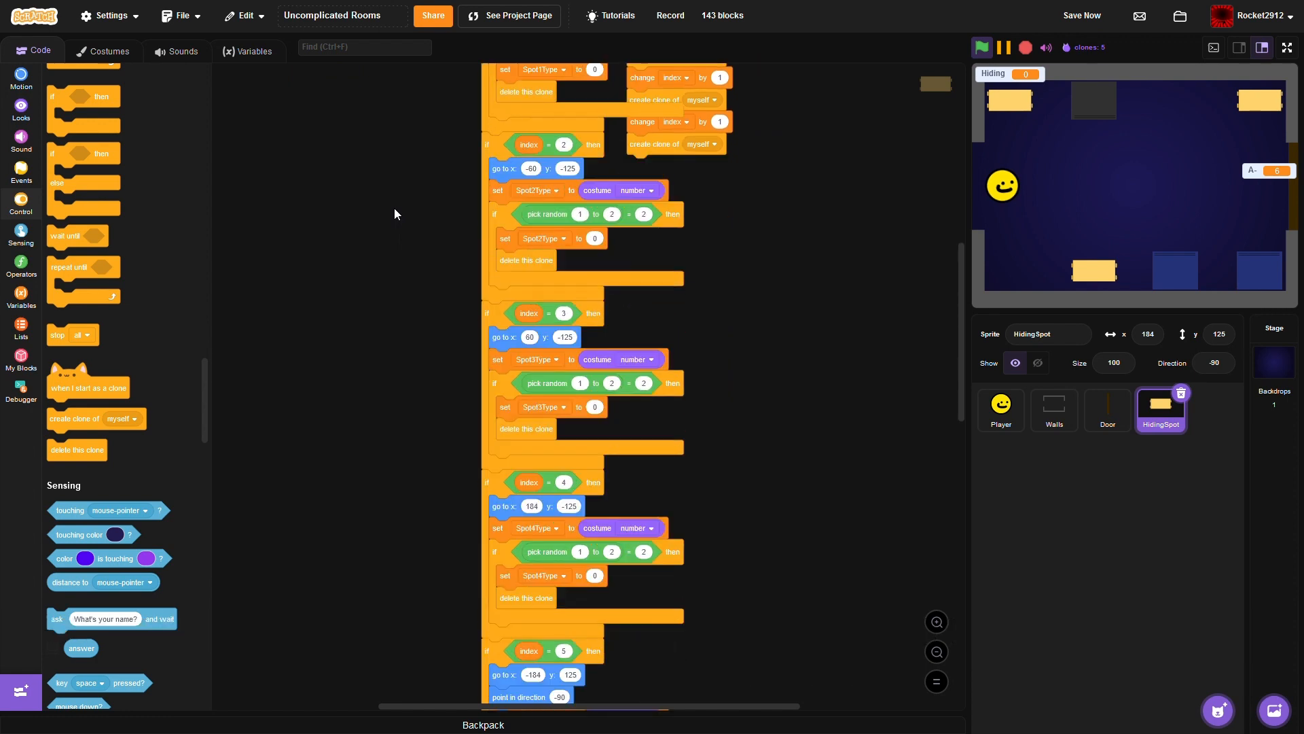
{"action": "scroll", "scroll_direction": "down", "scroll_amount": 3}
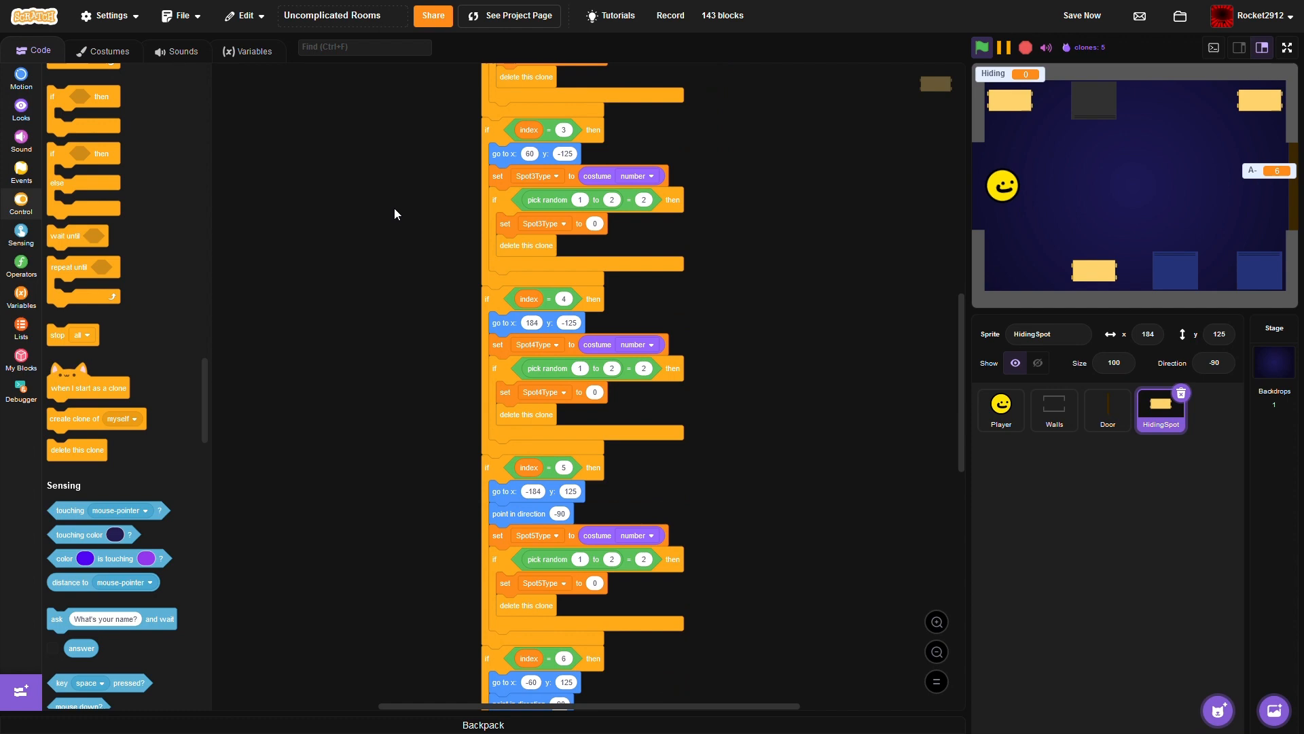
{"action": "scroll", "scroll_direction": "down", "scroll_amount": 3}
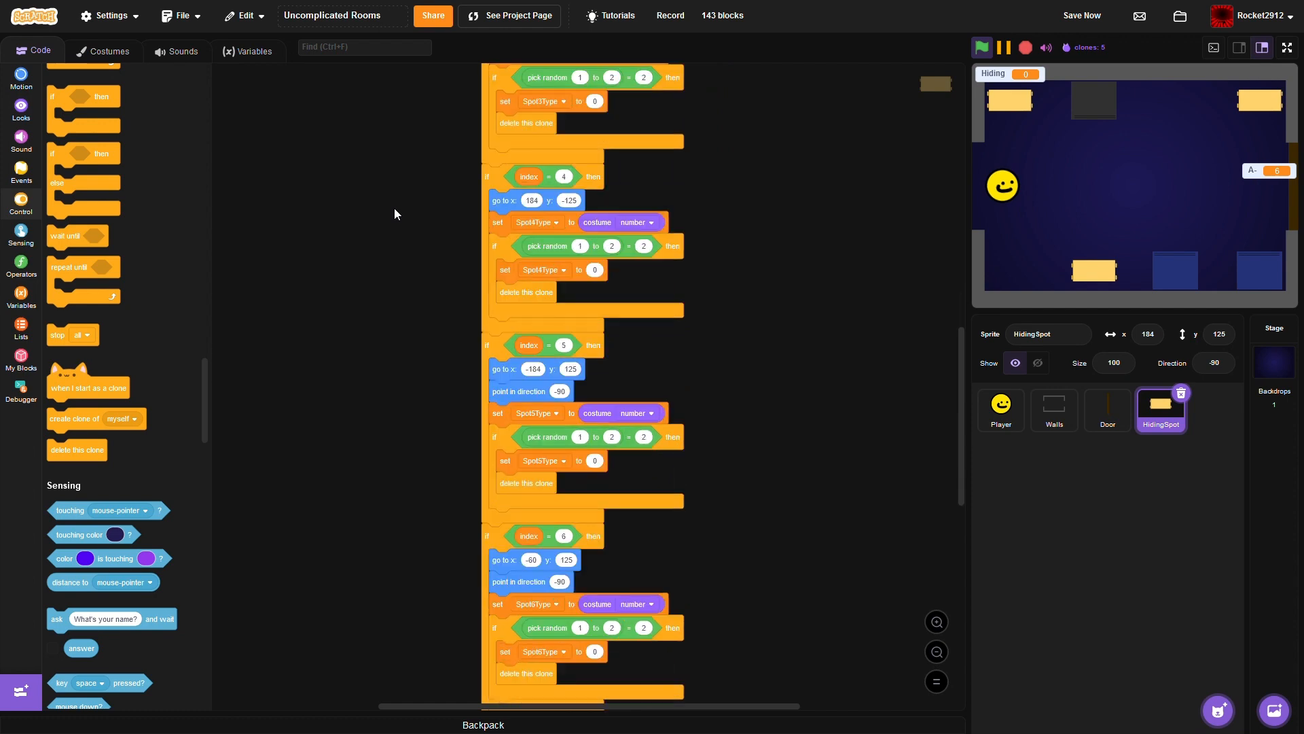
{"action": "scroll", "scroll_direction": "down", "scroll_amount": 3}
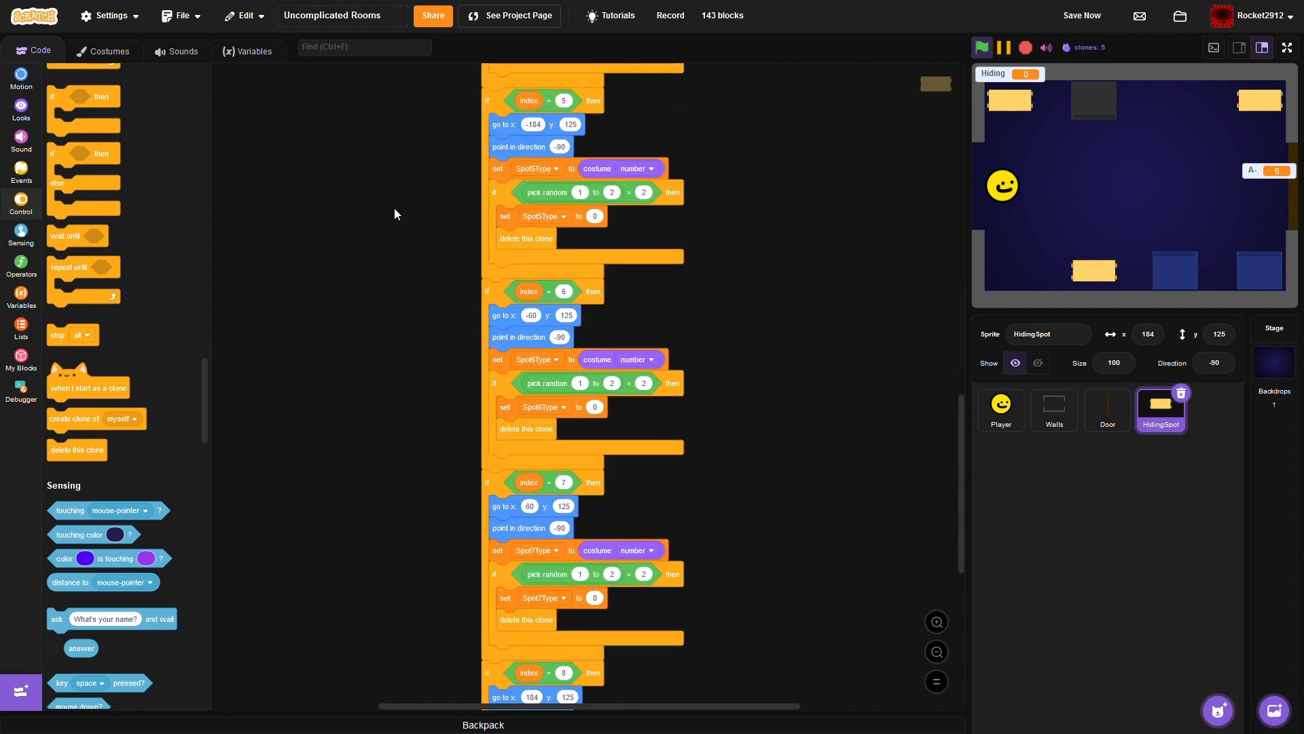
{"action": "scroll", "scroll_direction": "down", "scroll_amount": 3}
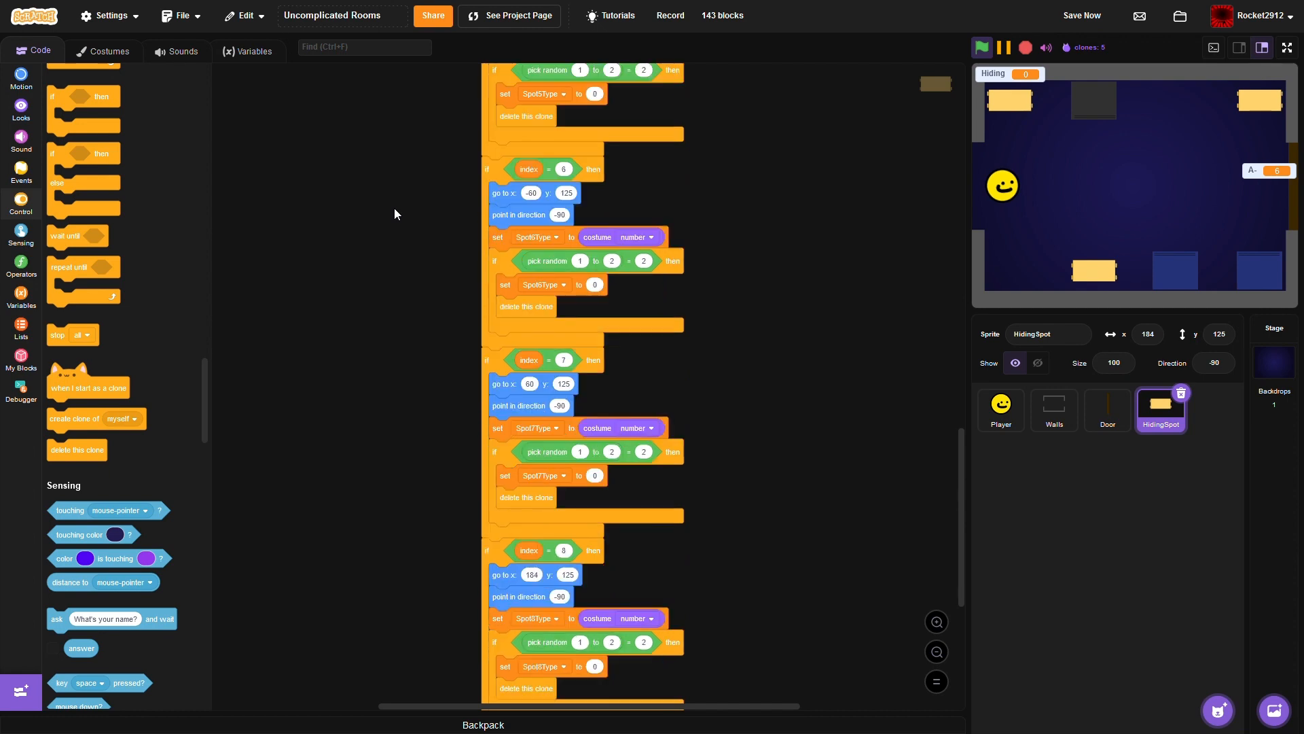
{"action": "scroll", "scroll_direction": "down", "scroll_amount": 3}
{"action": "type", "text": "Spo"}
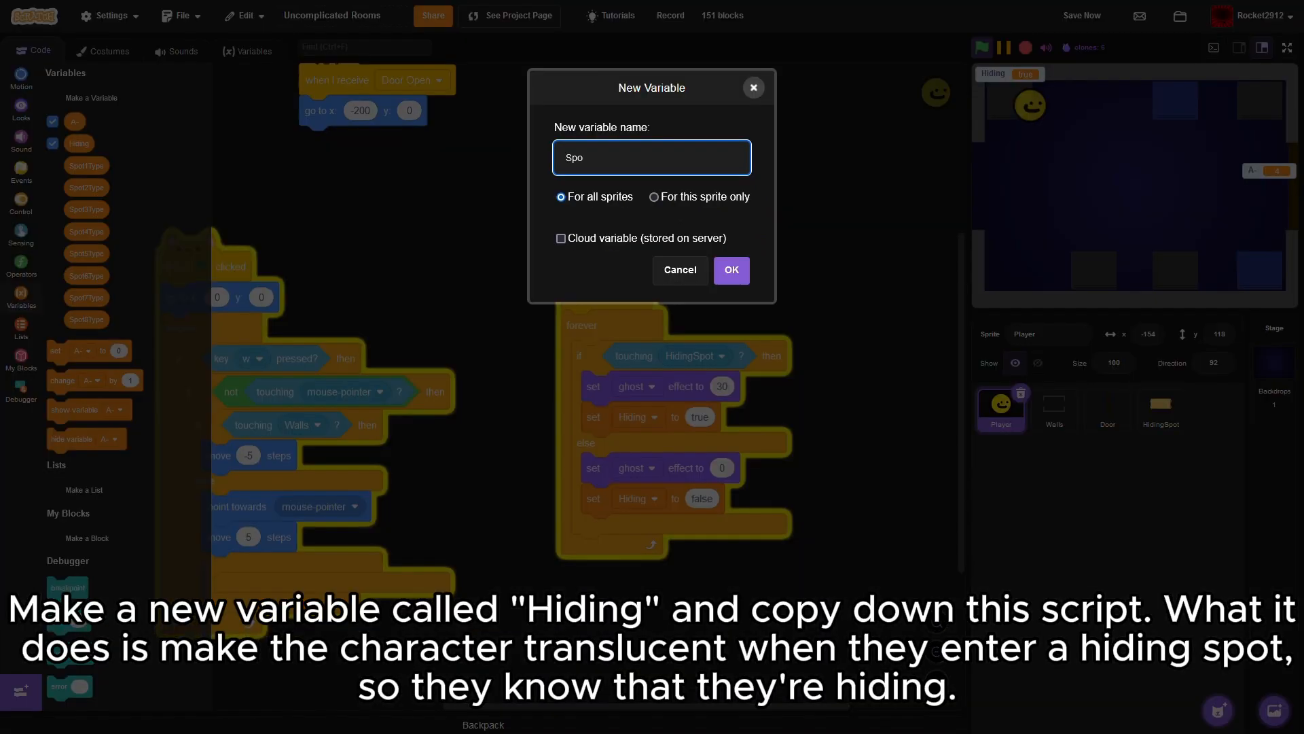
- Create the Spot1Hiding variable for all sprites and start the next one
{"action": "left_click", "coordinate": [730, 269]}
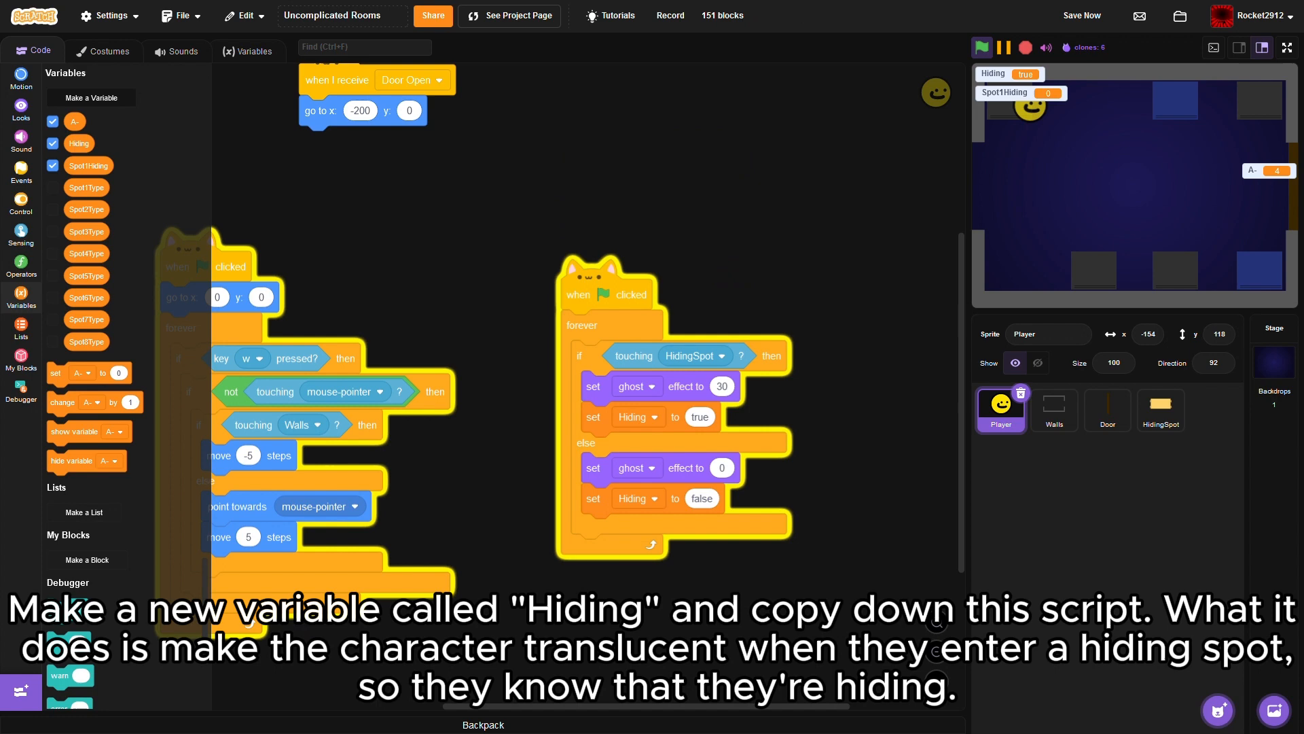
{"action": "left_click", "coordinate": [20, 172]}
{"action": "type", "text": "Spot2"}
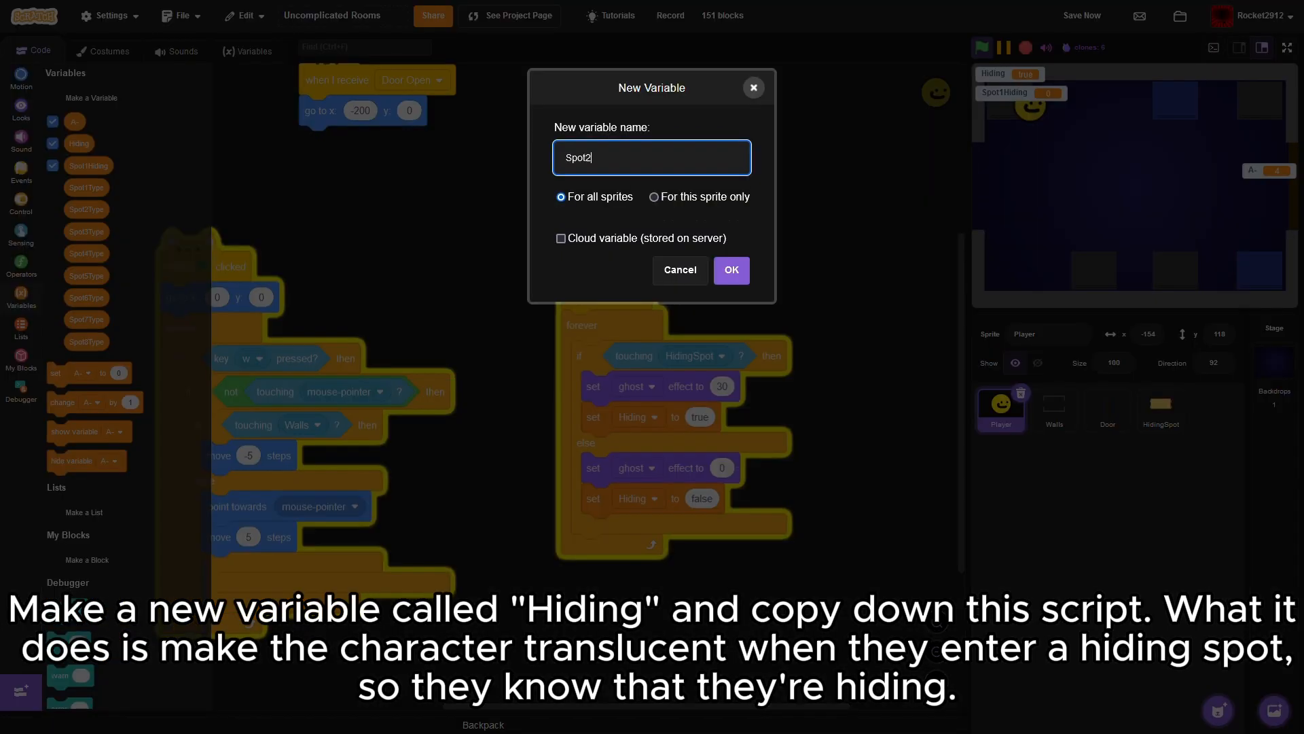
- Create the global variables Spot2Hiding through Spot8Hiding, ending with Spot8Hiding
{"action": "left_click", "coordinate": [730, 269]}
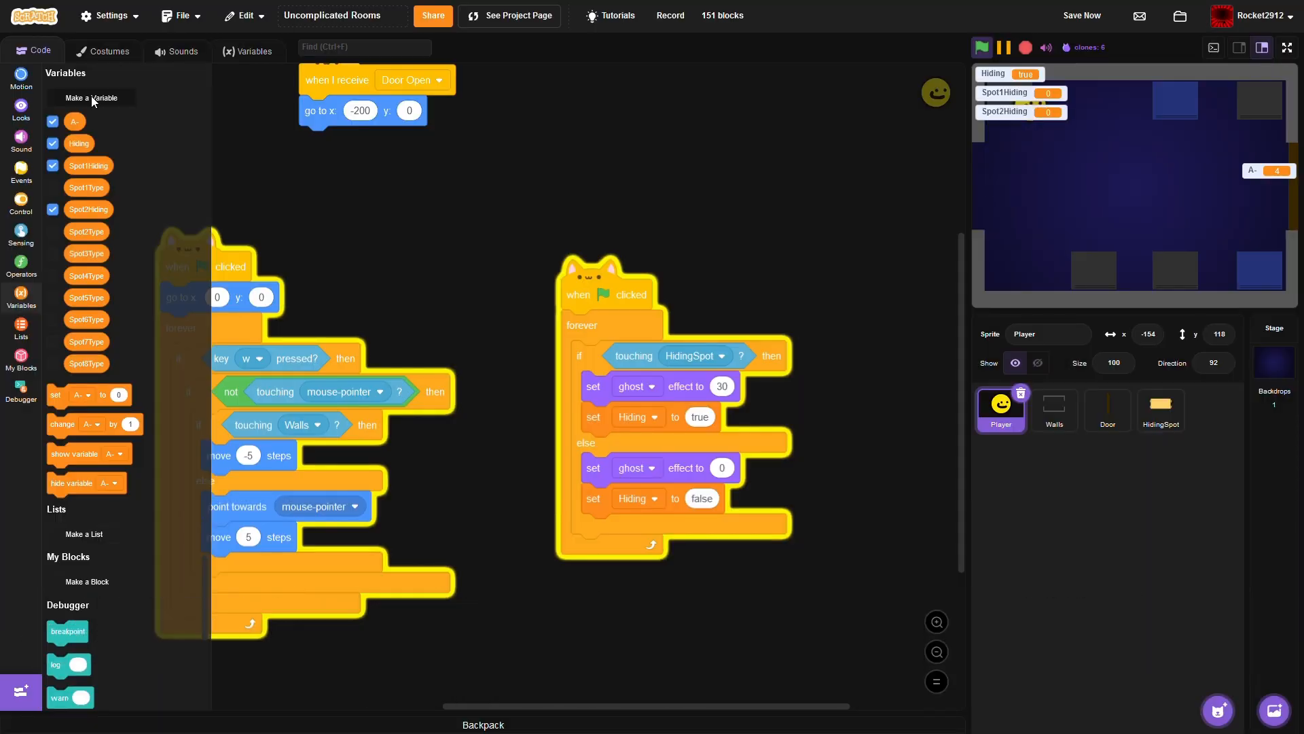
{"action": "left_click", "coordinate": [92, 97]}
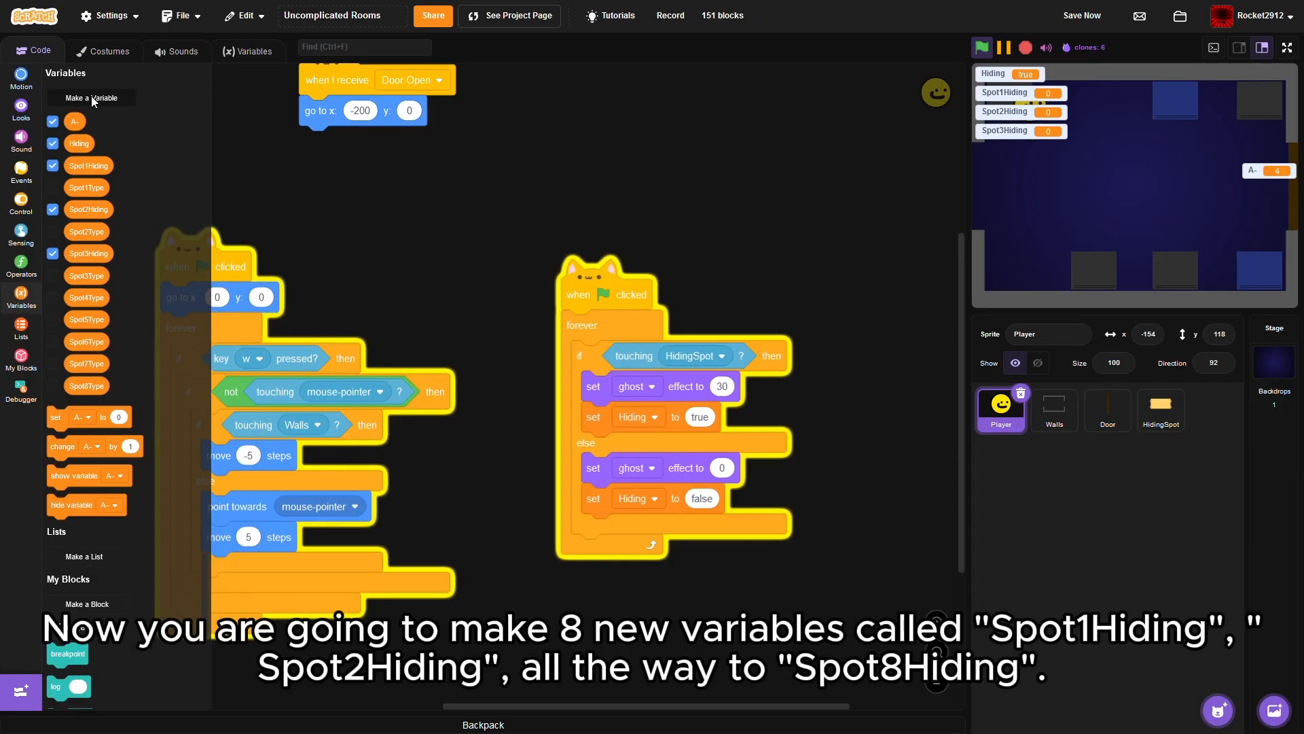
{"action": "left_click", "coordinate": [91, 98]}
{"action": "type", "text": "Spot"}
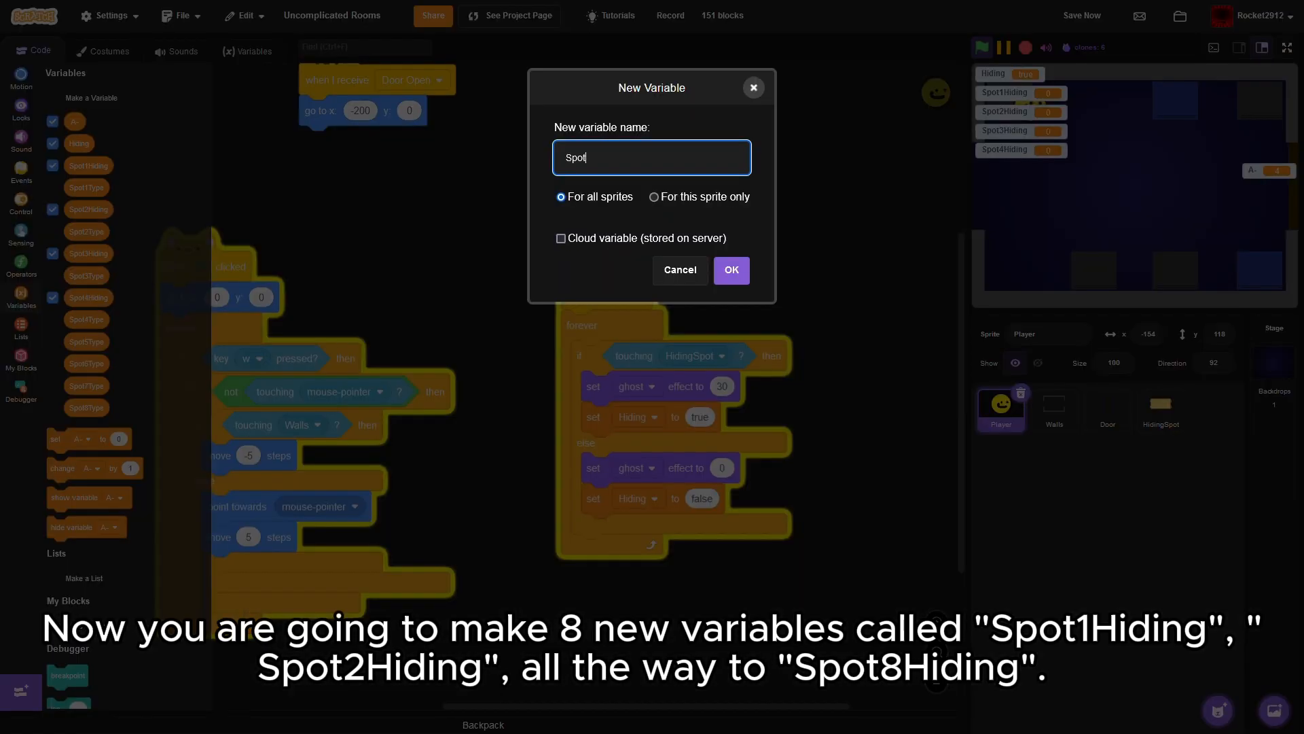
{"action": "left_click", "coordinate": [730, 269]}
{"action": "type", "text": "S"}
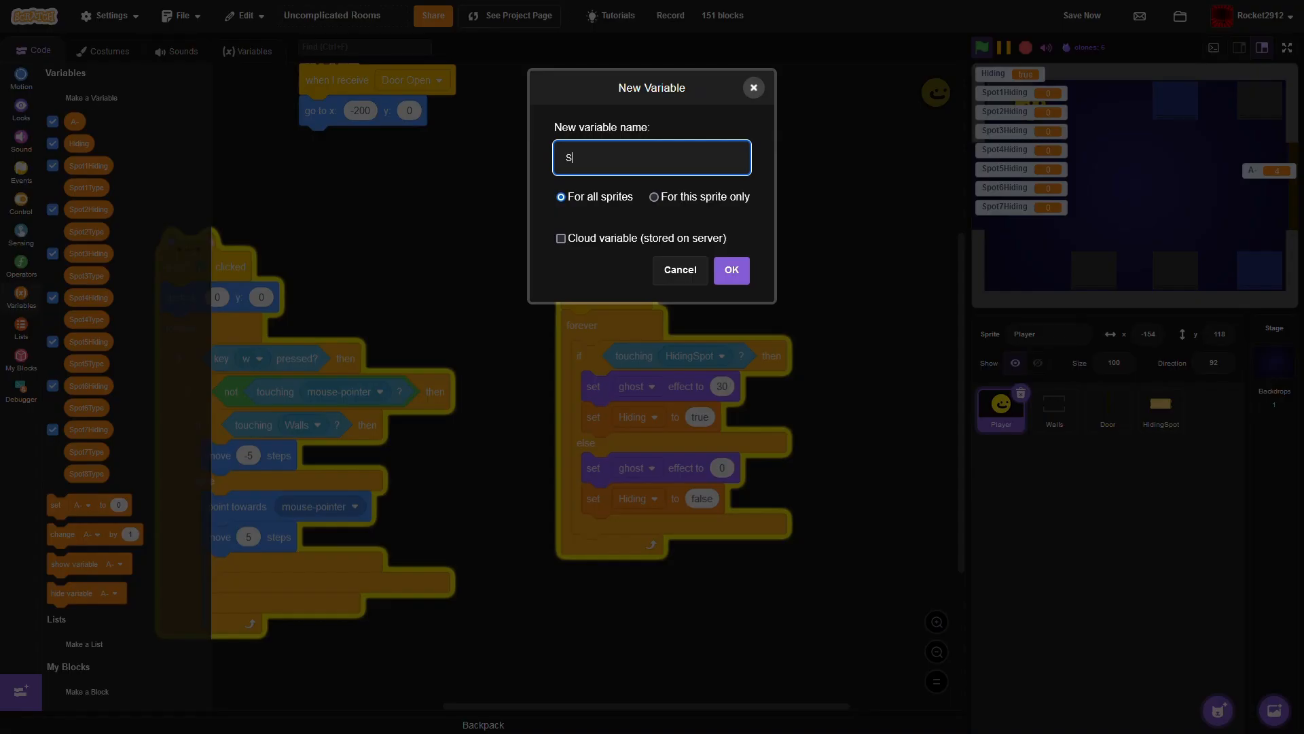
{"action": "type", "text": "pot8"}
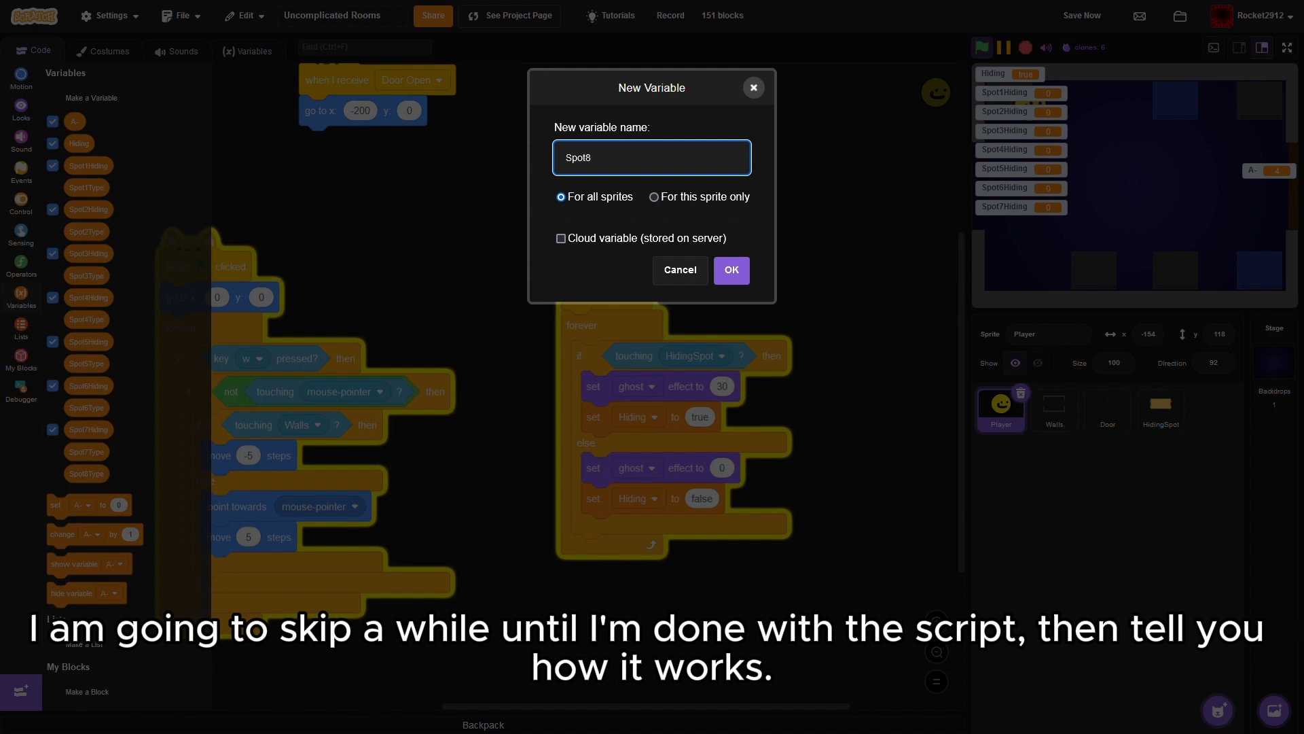
{"action": "left_click", "coordinate": [730, 269]}
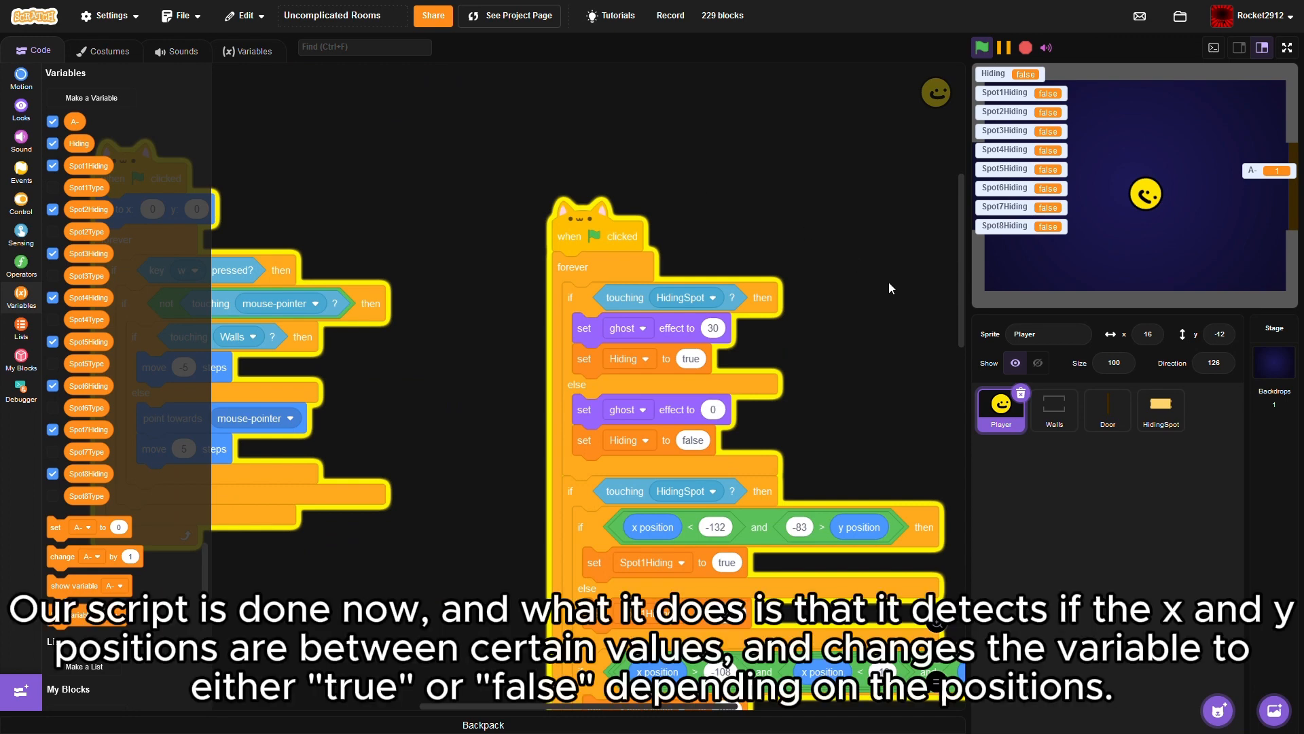
{"action": "mouse_move", "coordinate": [873, 296]}
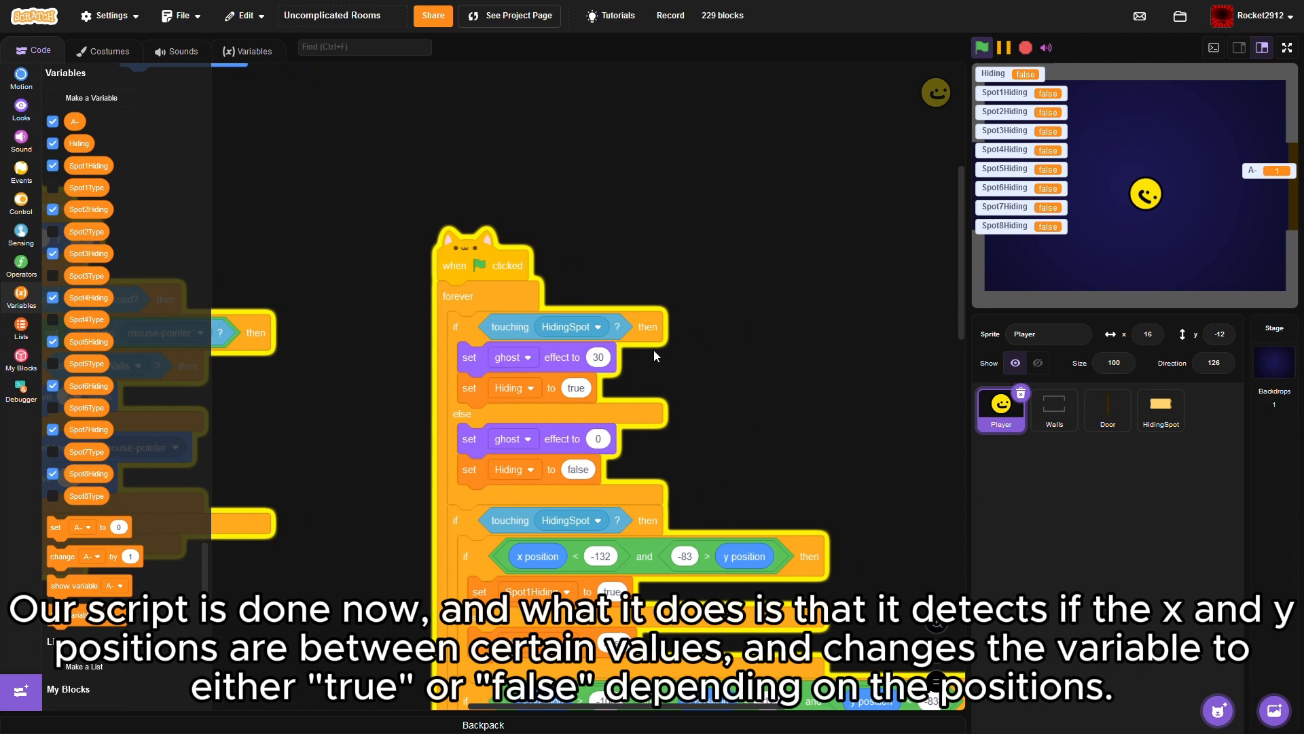
{"action": "left_click", "coordinate": [1000, 408]}
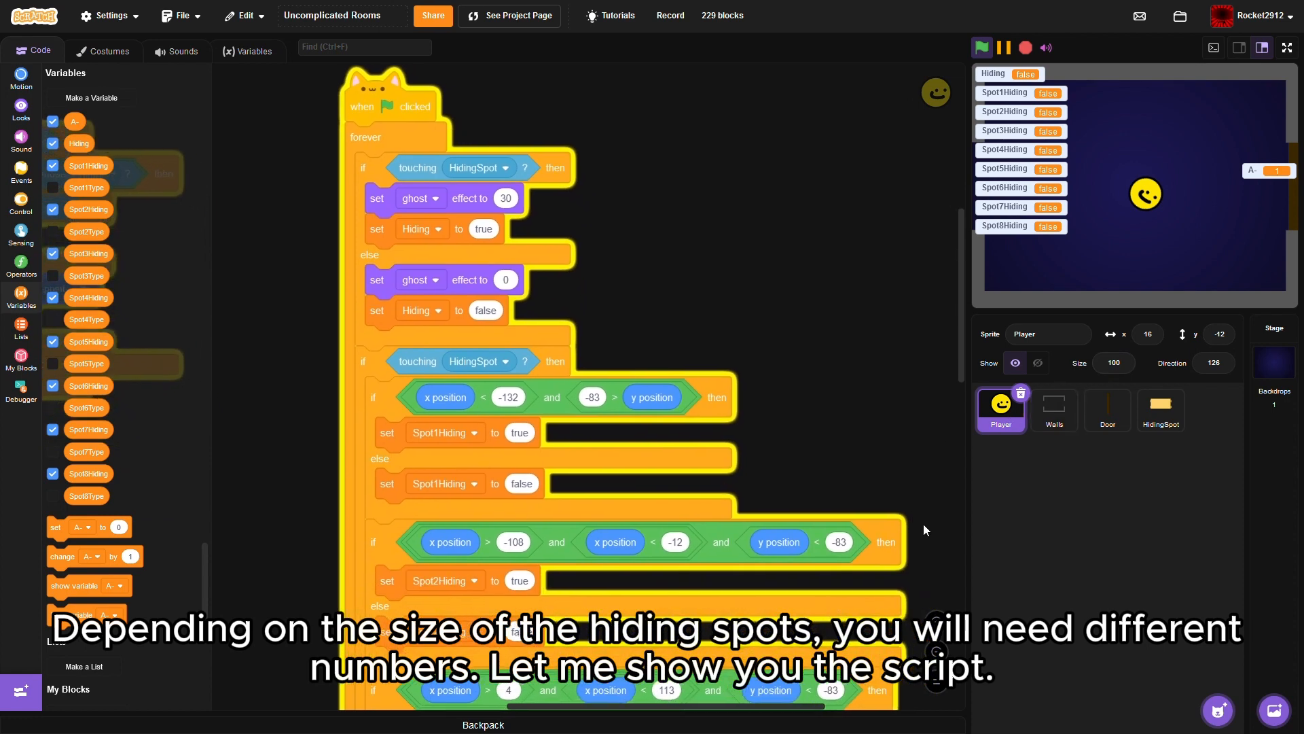
{"action": "scroll", "scroll_direction": "down", "scroll_amount": 3}
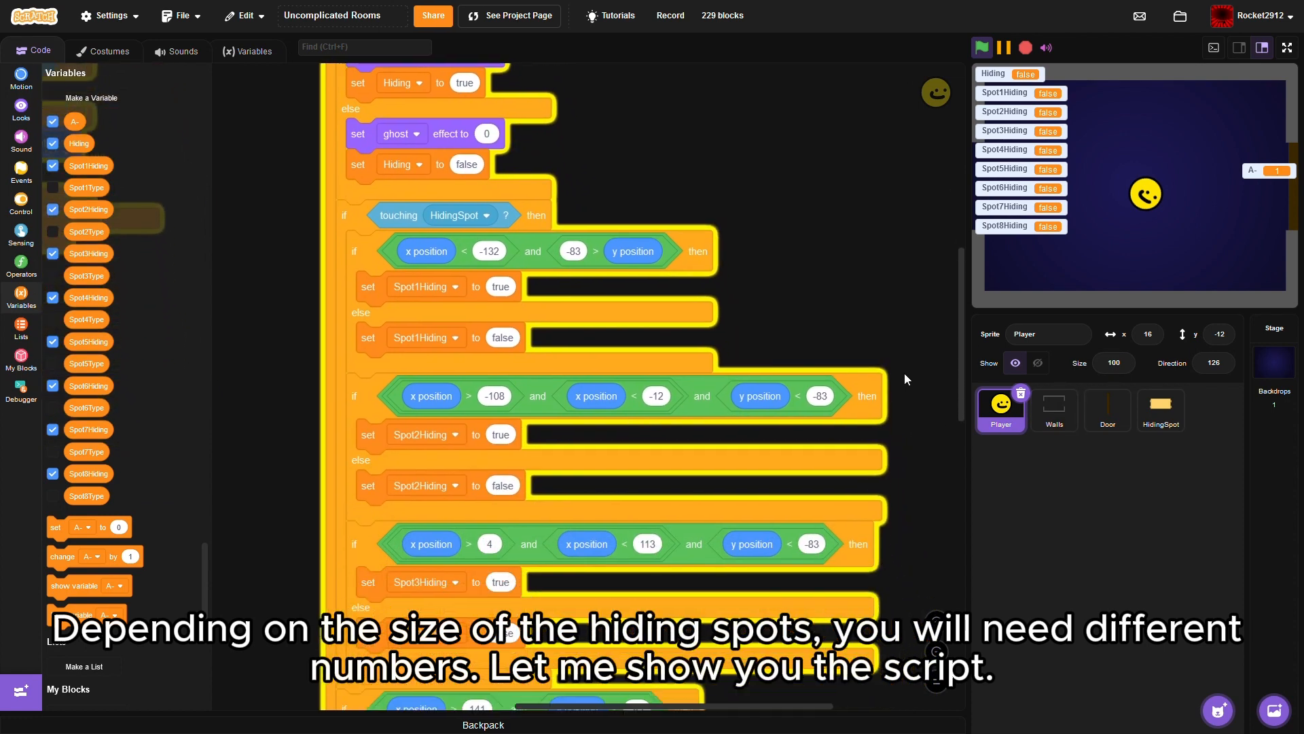
{"action": "scroll", "scroll_direction": "down", "scroll_amount": 3}
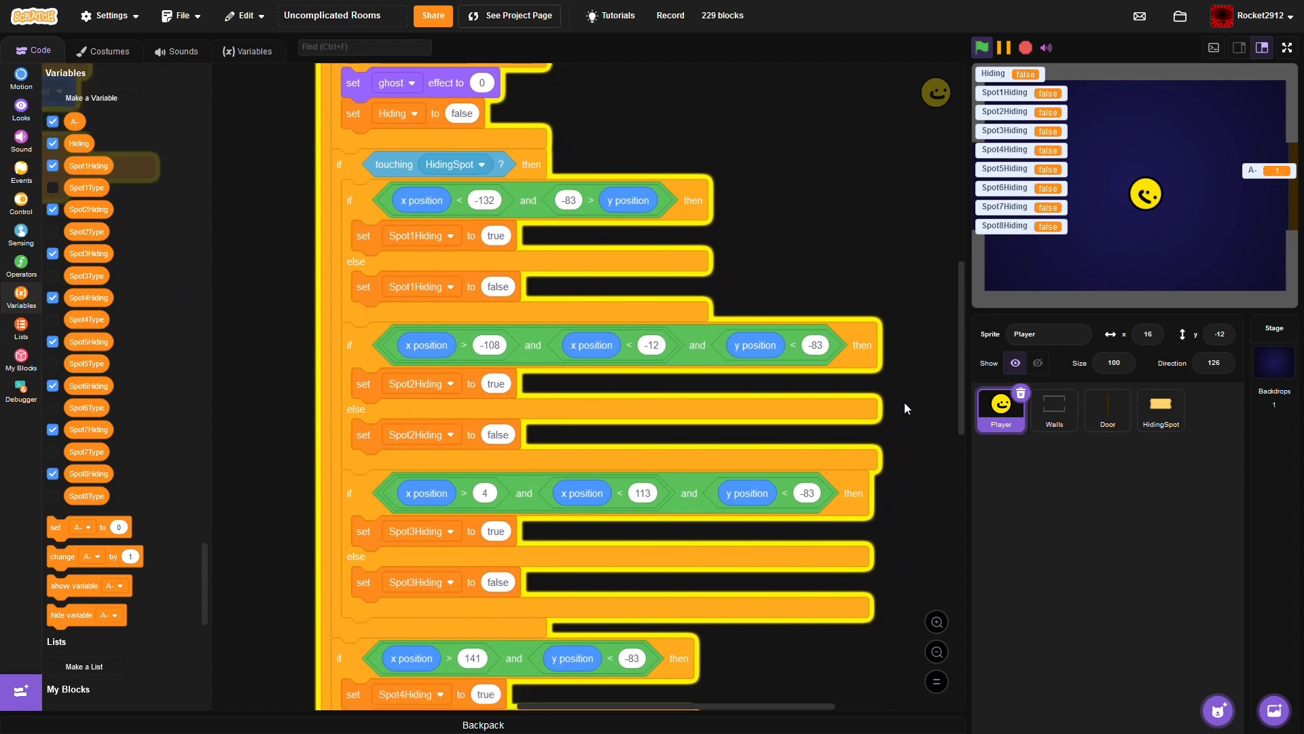
{"action": "mouse_move", "coordinate": [921, 556]}
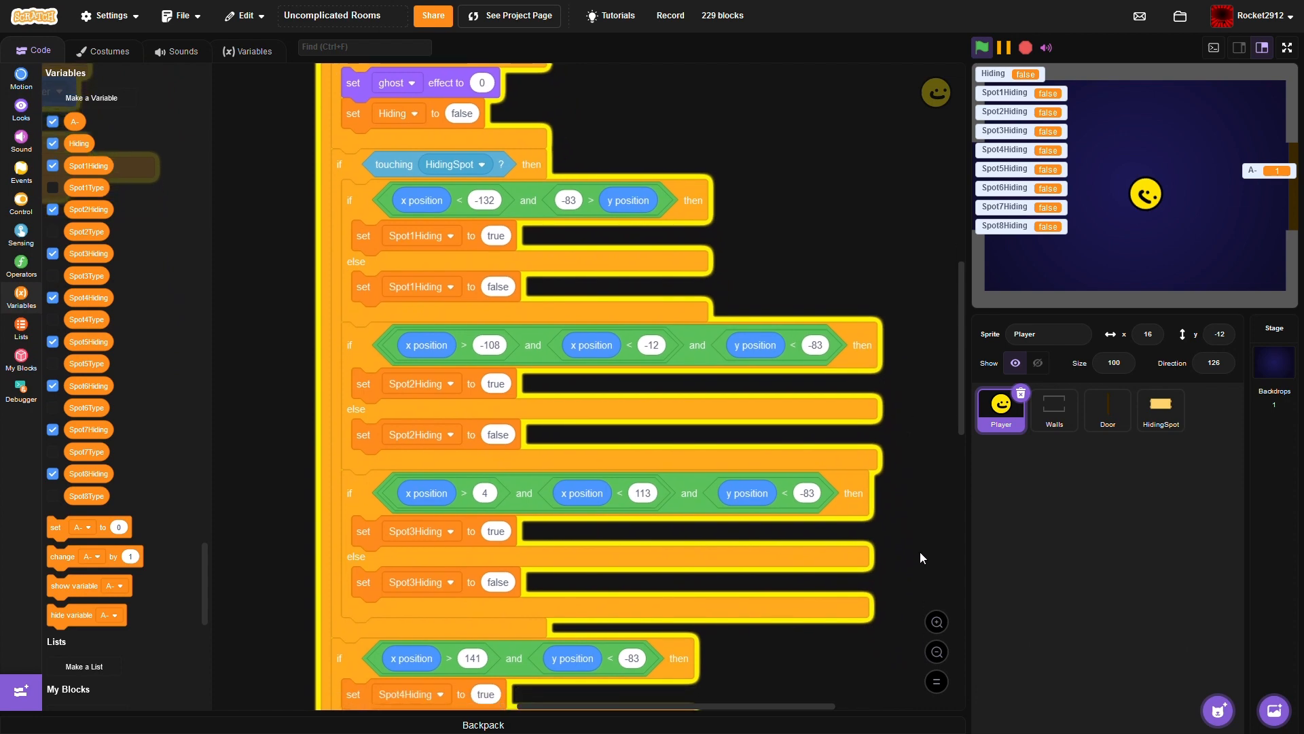
{"action": "scroll", "scroll_direction": "down", "scroll_amount": 3}
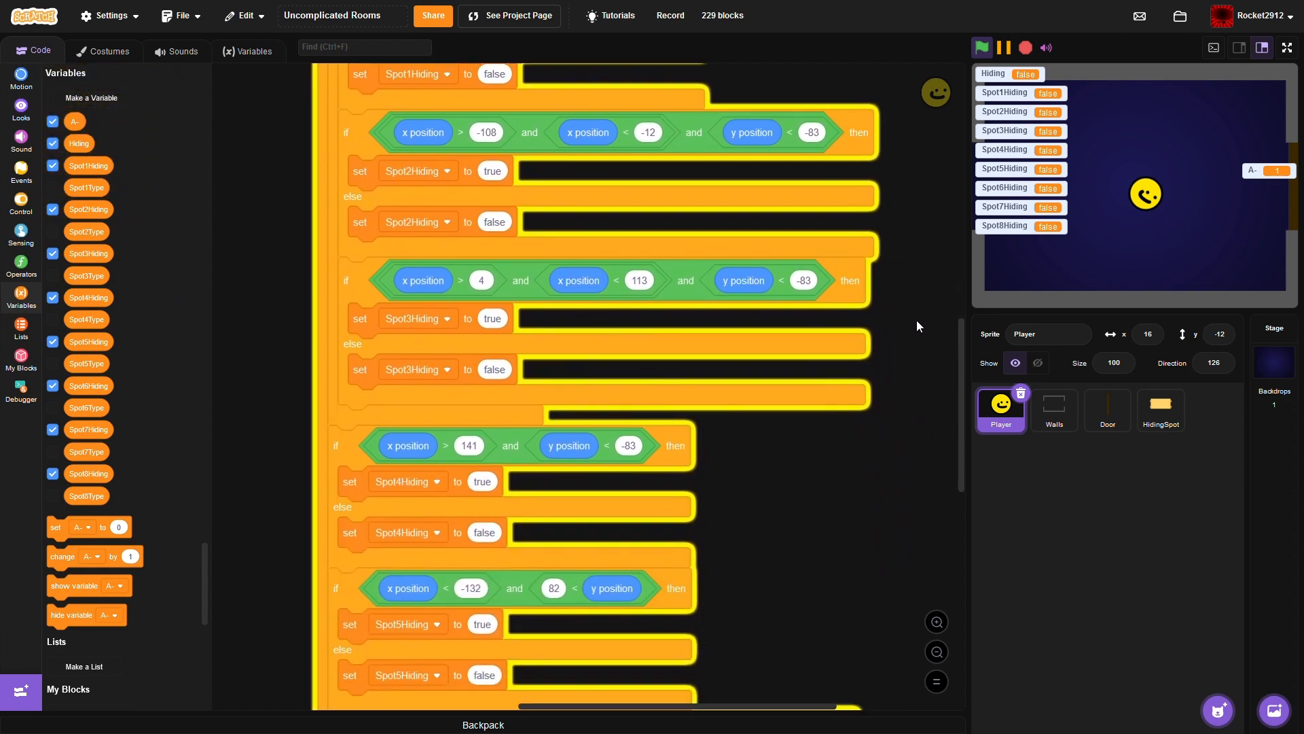
{"action": "scroll", "scroll_direction": "down", "scroll_amount": 3}
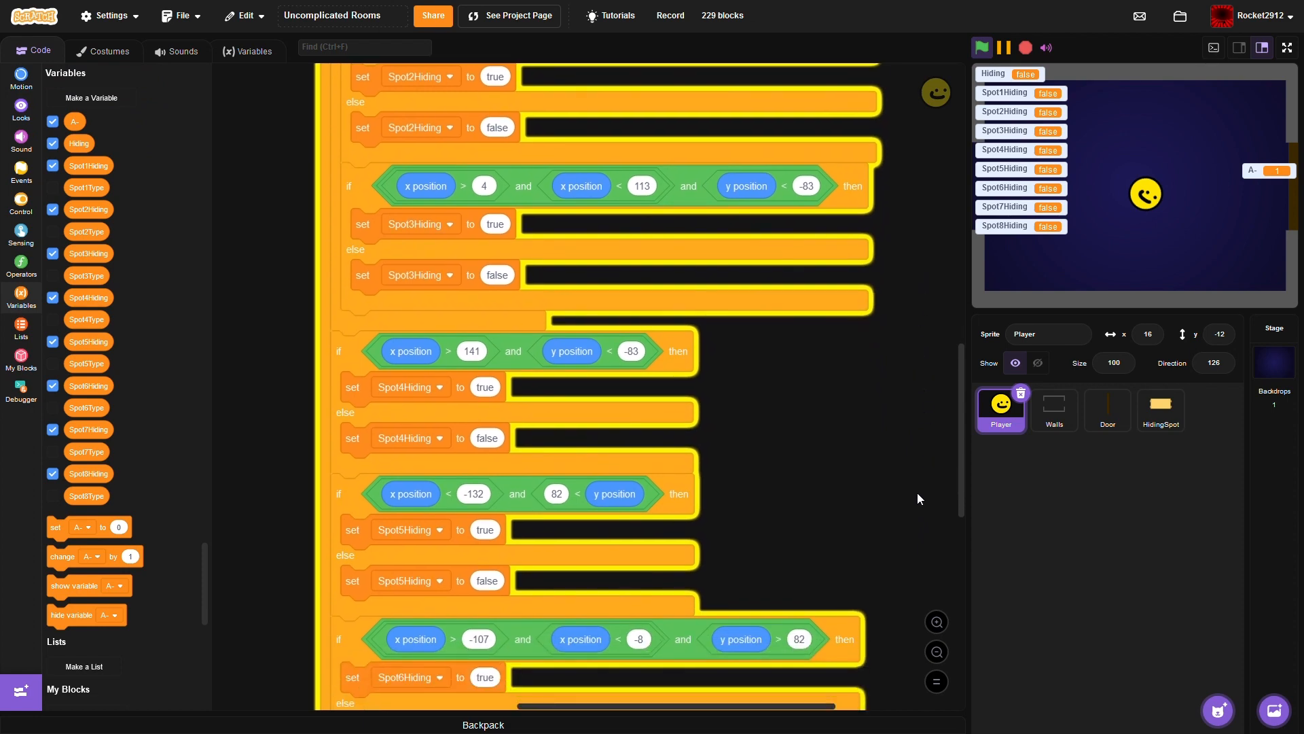
{"action": "mouse_move", "coordinate": [926, 566]}
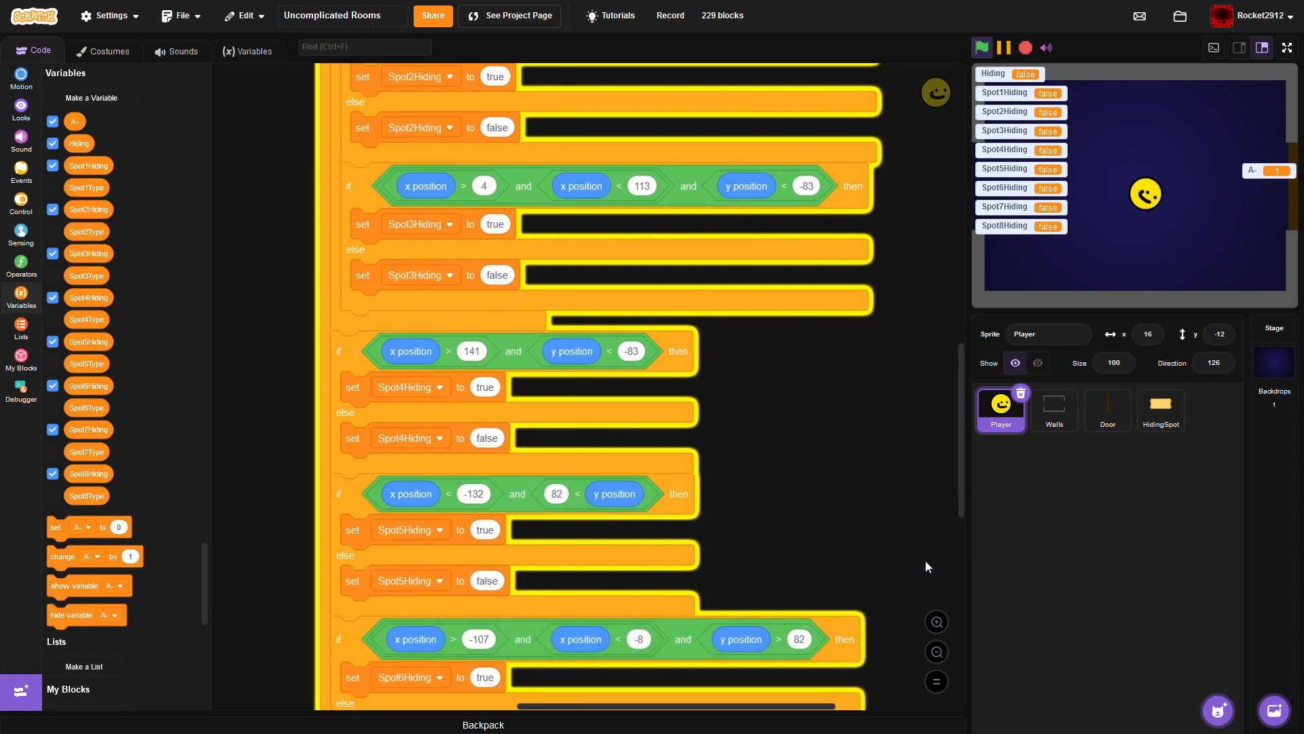
{"action": "scroll", "scroll_direction": "down", "scroll_amount": 3}
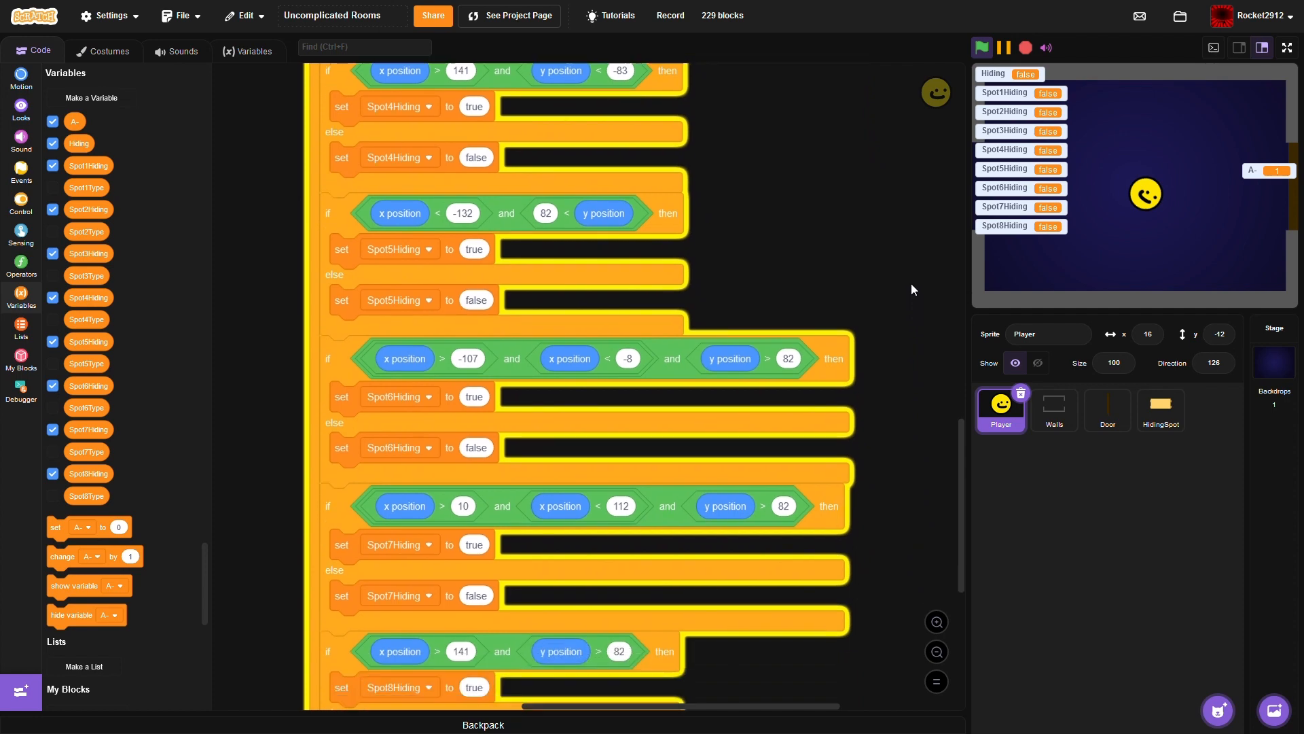
{"action": "scroll", "scroll_direction": "down", "scroll_amount": 3}
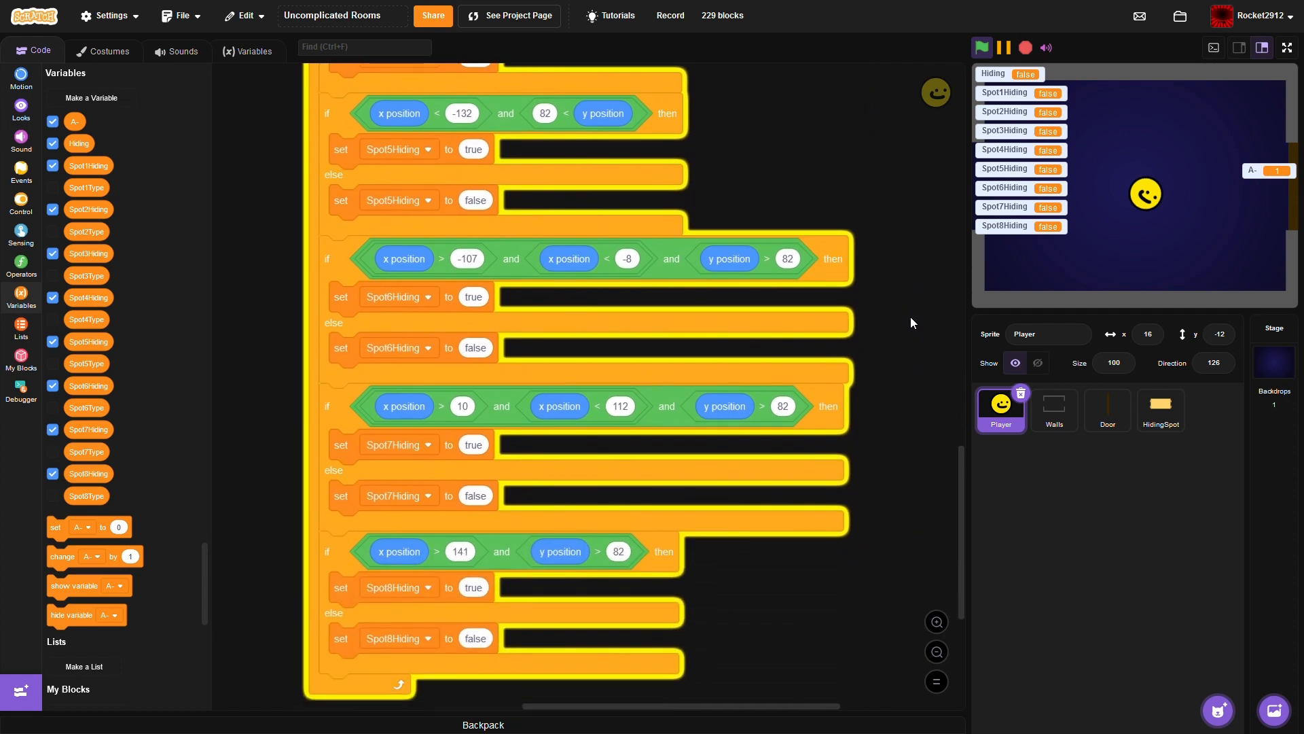
{"action": "scroll", "scroll_direction": "down", "scroll_amount": 3}
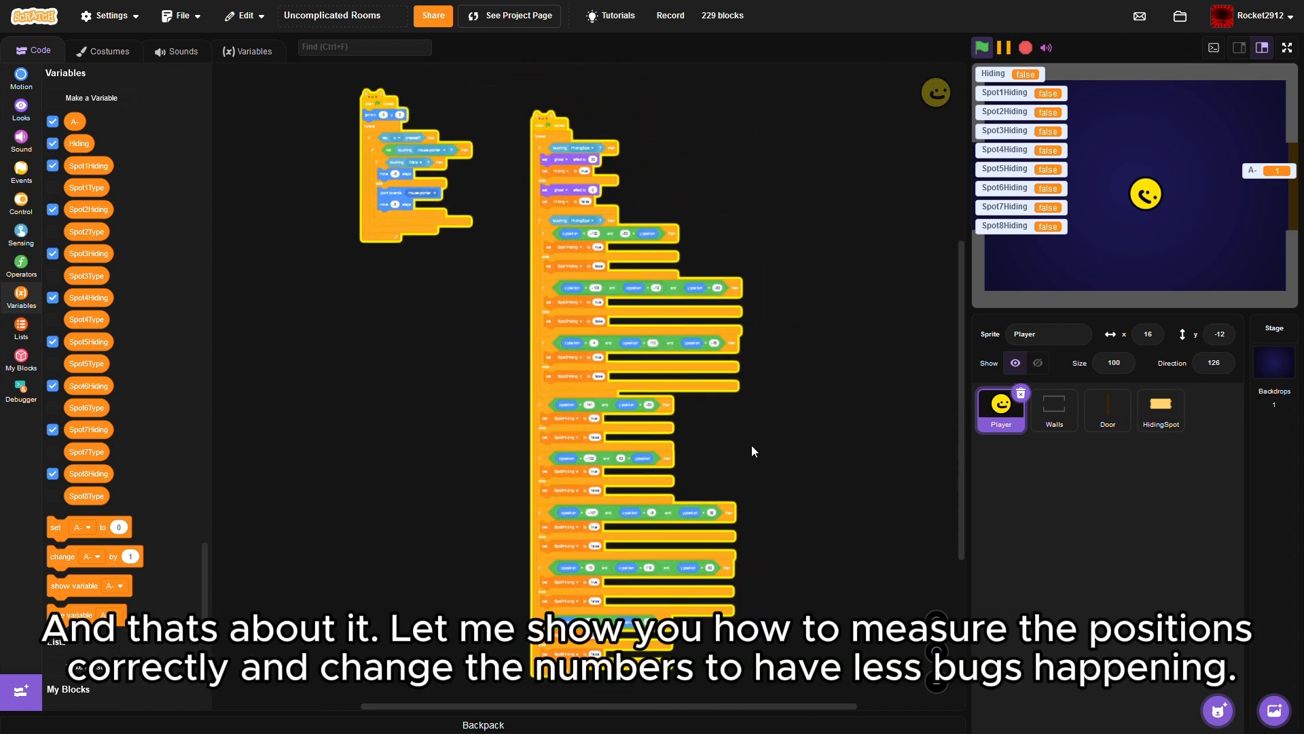
{"action": "mouse_move", "coordinate": [840, 369]}
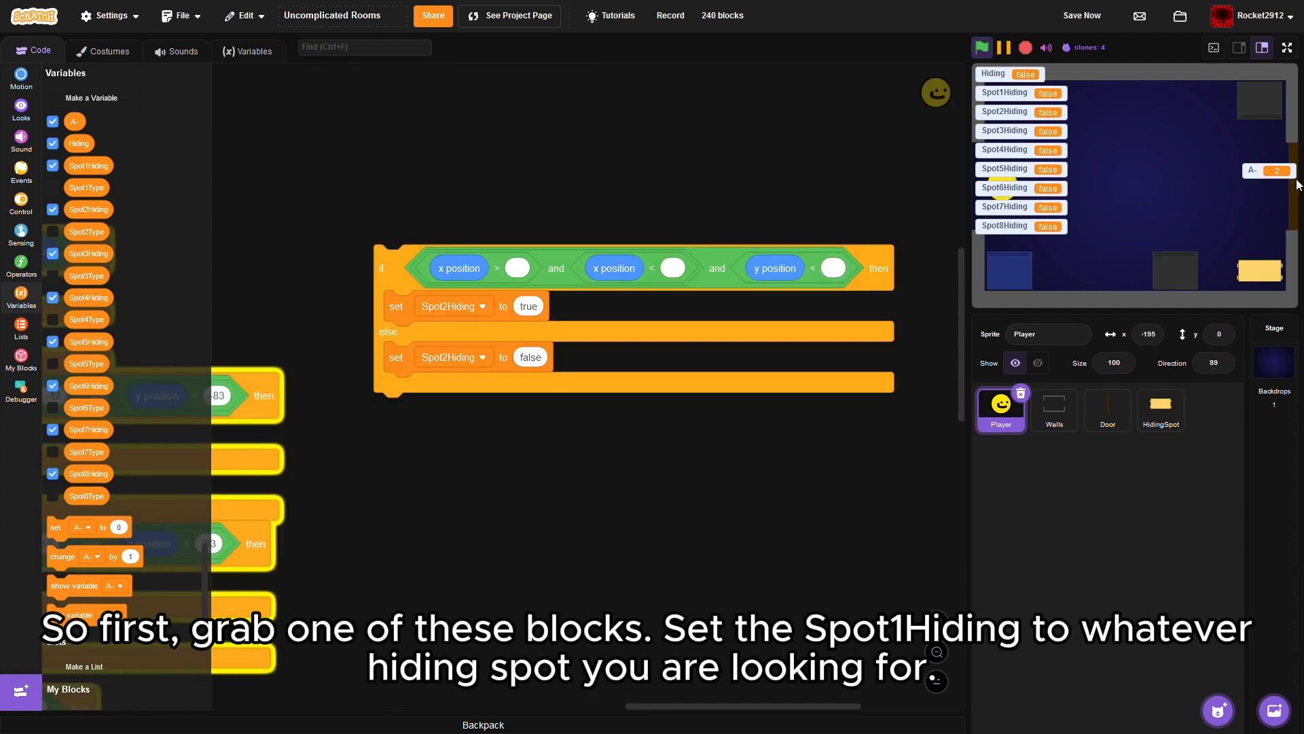
{"action": "mouse_move", "coordinate": [905, 324]}
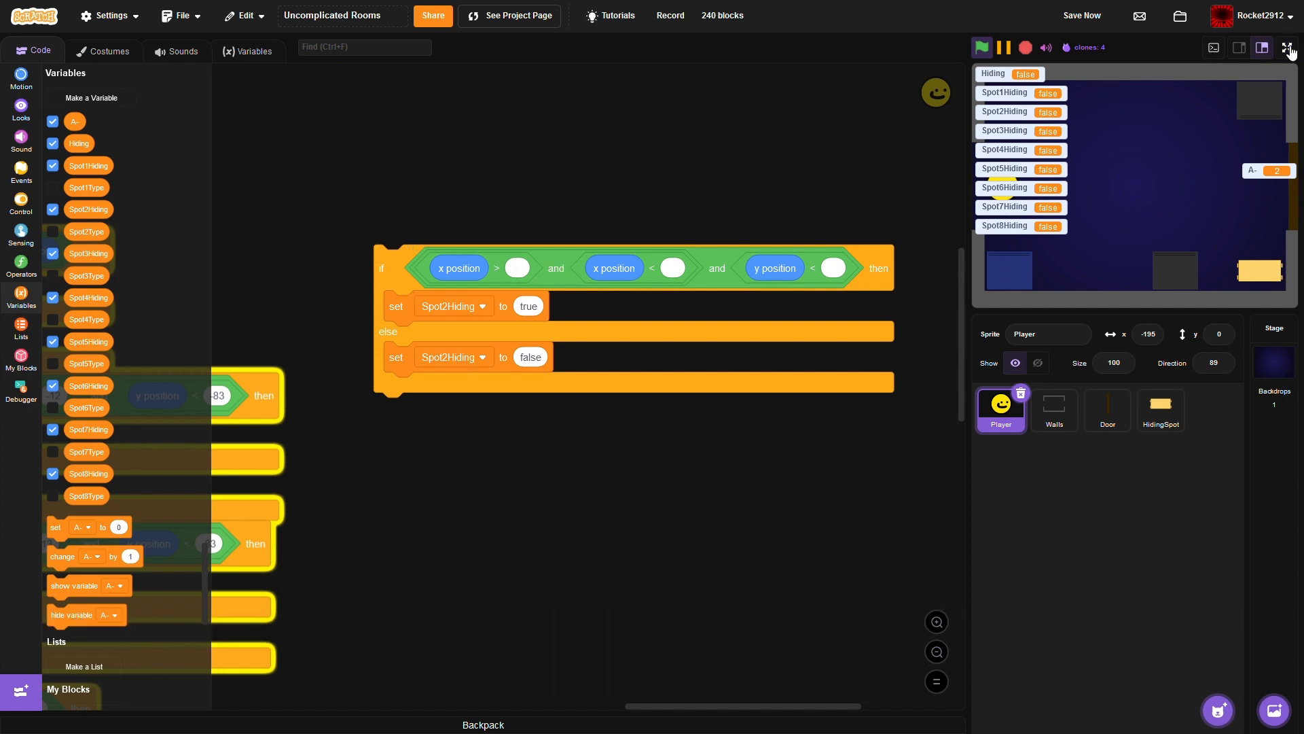
- Play the game on the full-screen stage to test hiding, then return to the Player script
{"action": "left_click", "coordinate": [1289, 48]}
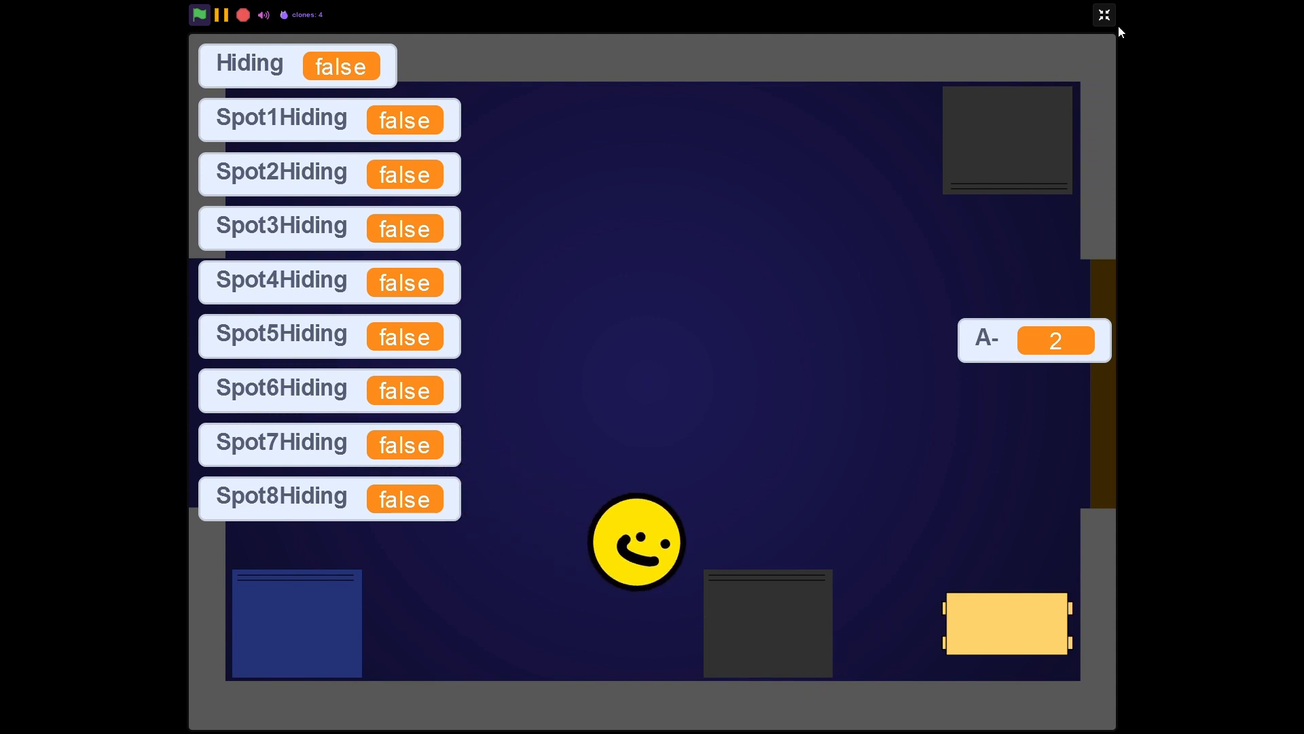
{"action": "left_click", "coordinate": [1103, 13]}
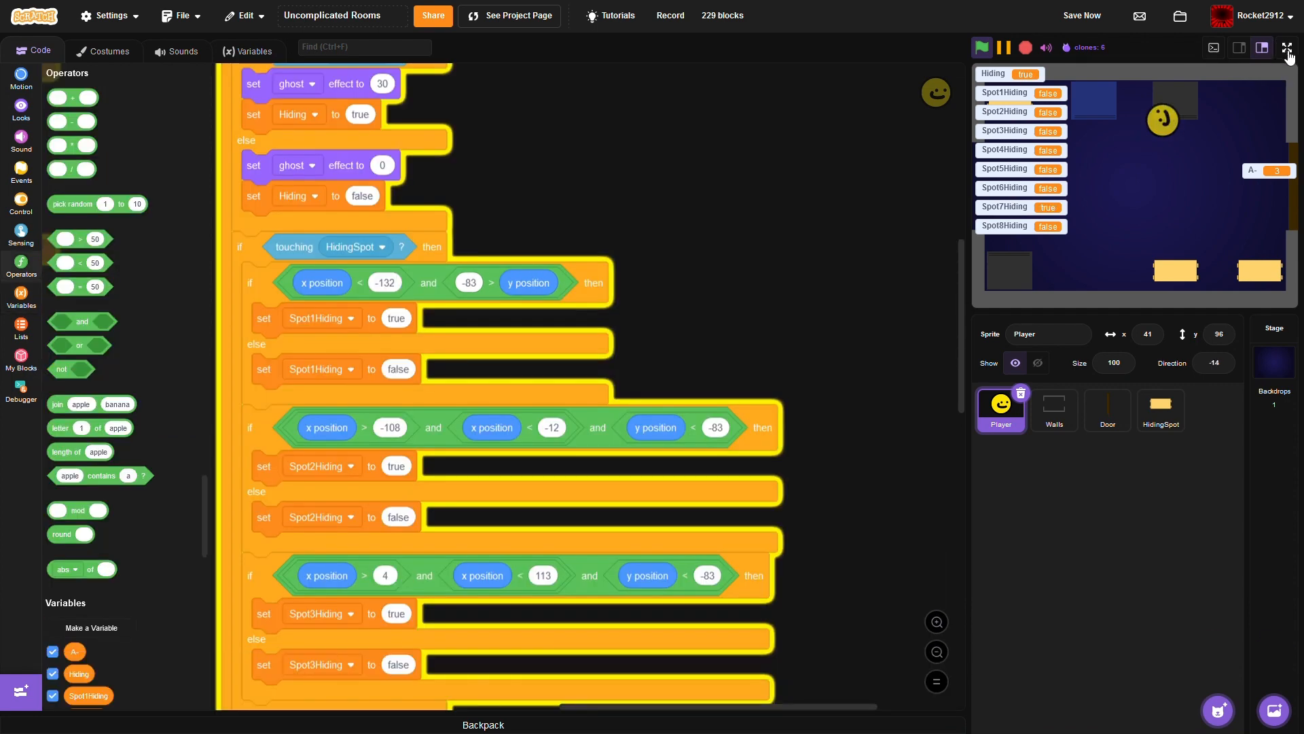
- Verify a hiding spot sets its variable true, then untick the Spot1–5Hiding stage readouts
{"action": "left_click", "coordinate": [1286, 48]}
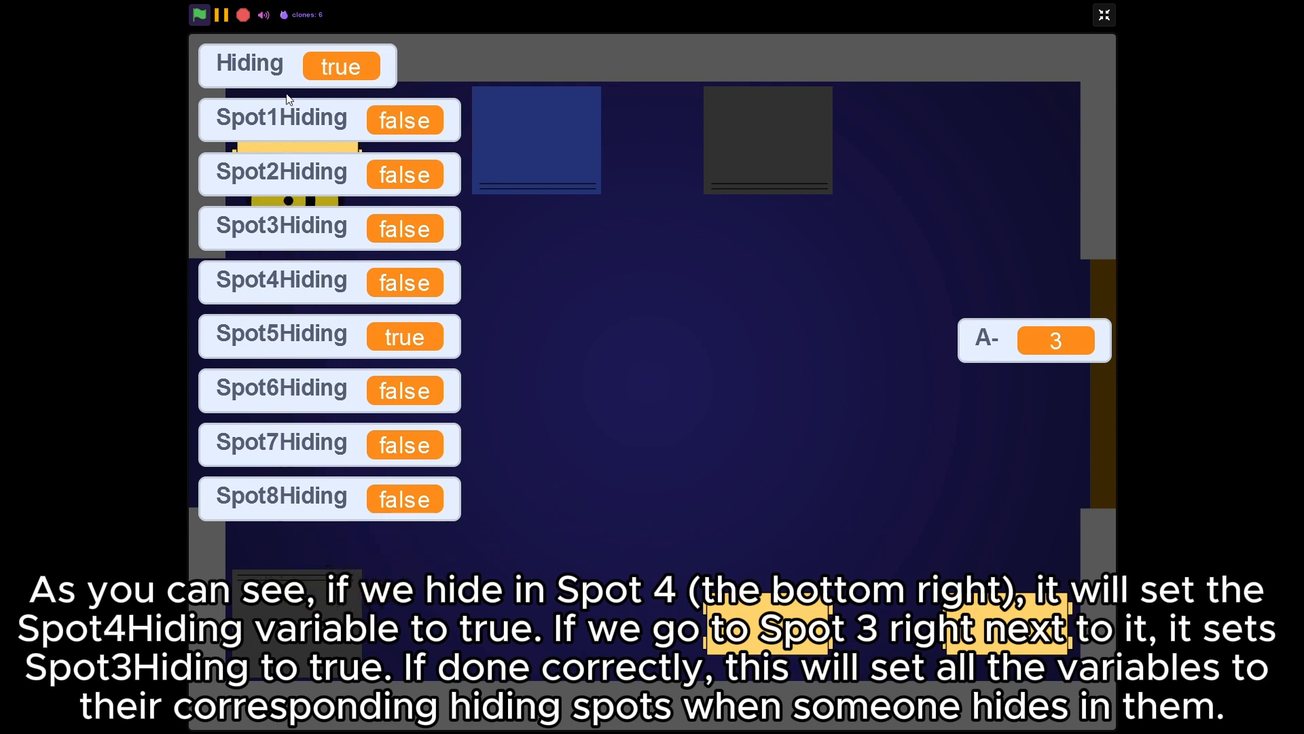
{"action": "left_click", "coordinate": [1103, 15]}
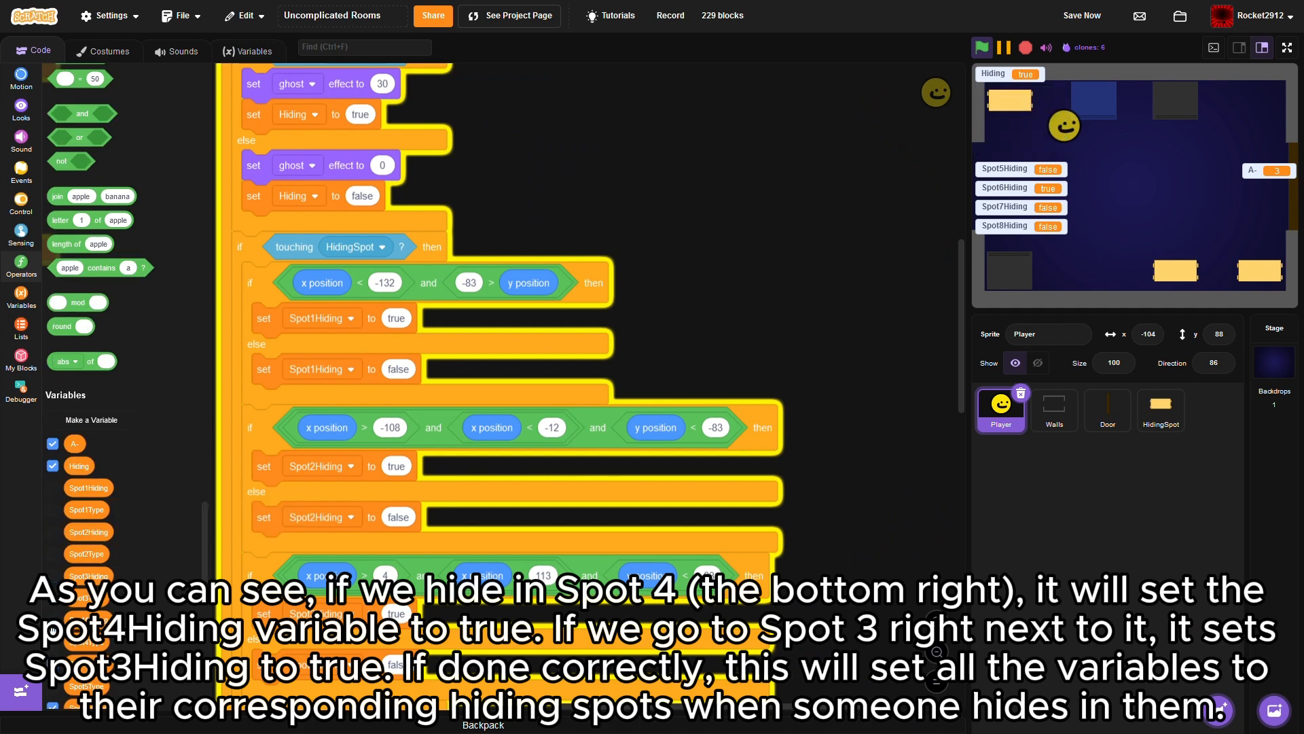
{"action": "scroll", "scroll_direction": "down", "scroll_amount": 3}
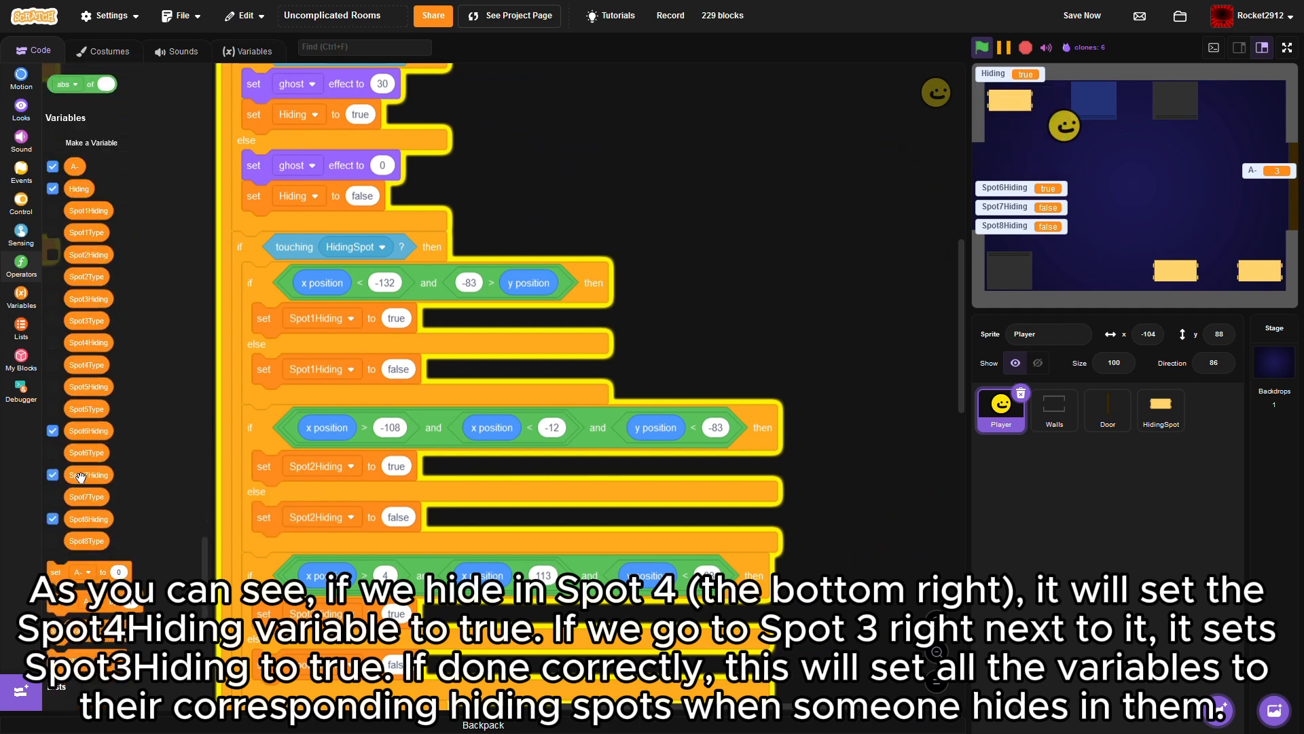